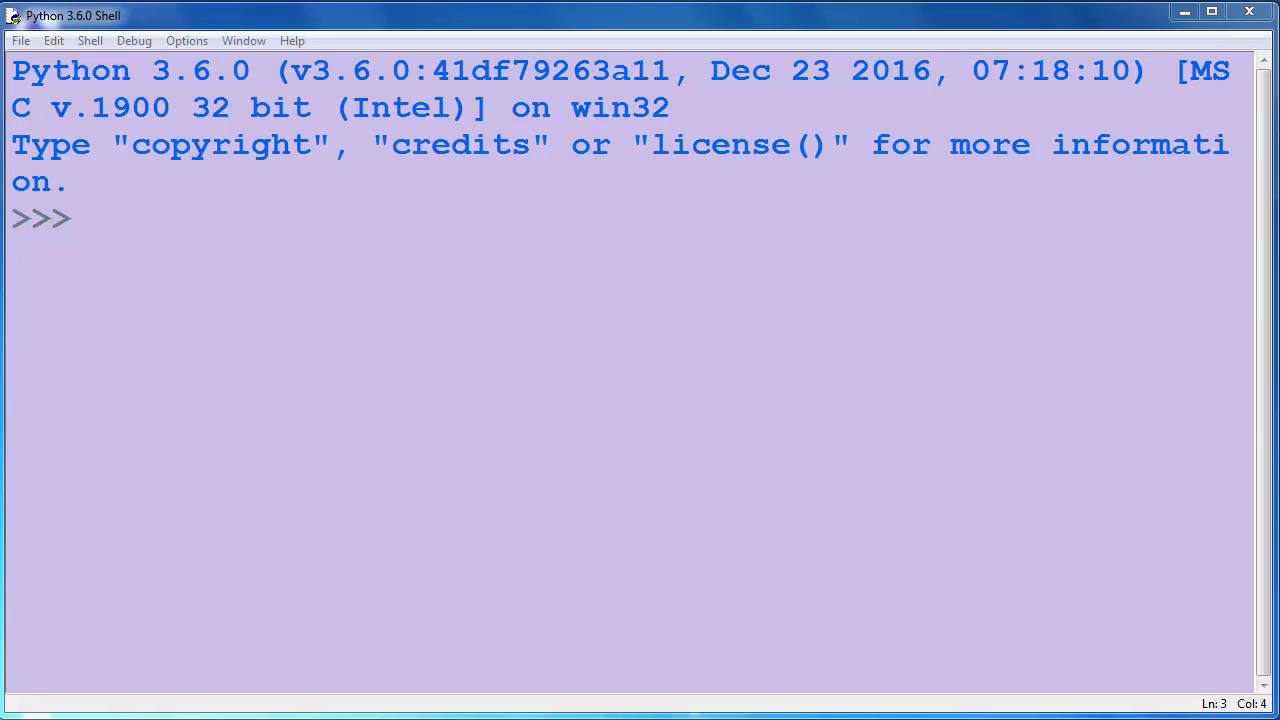
pyautogui.moveTo(419, 361)
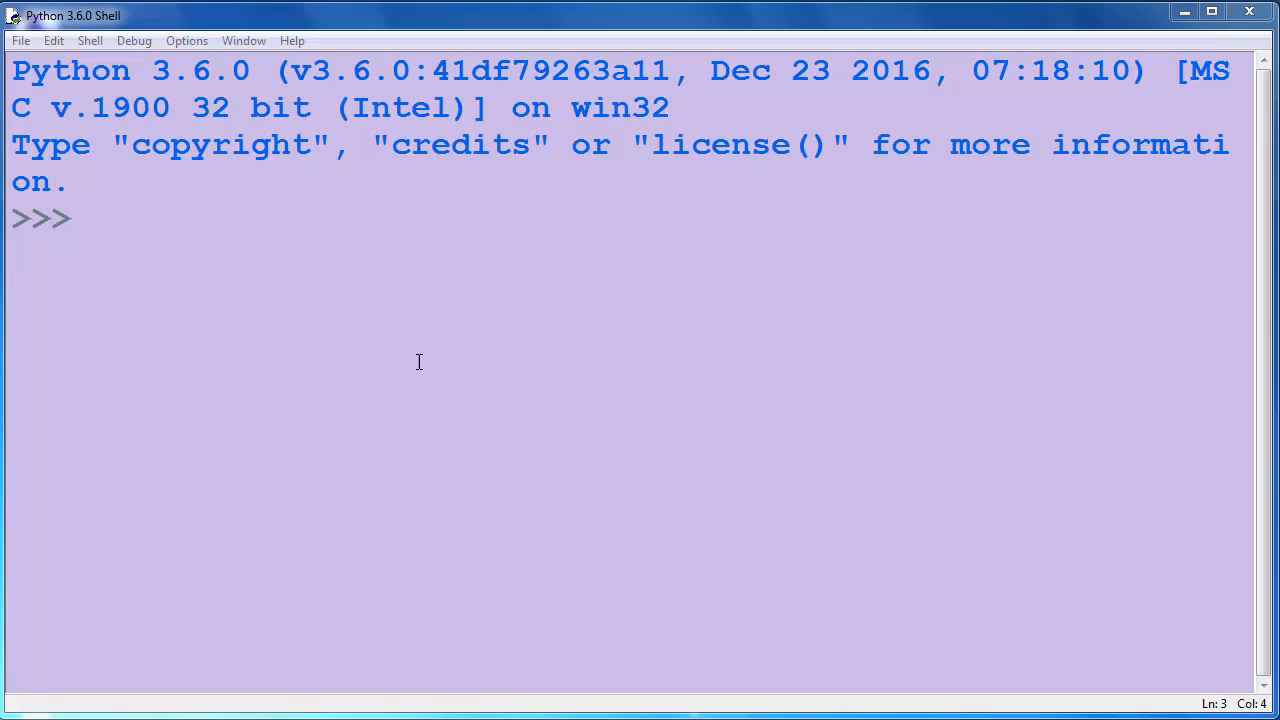
# Assign my_list = [1,2,3,4,2,3,1,2,3,4,3,3,3] at the shell prompt
pyautogui.write('my')
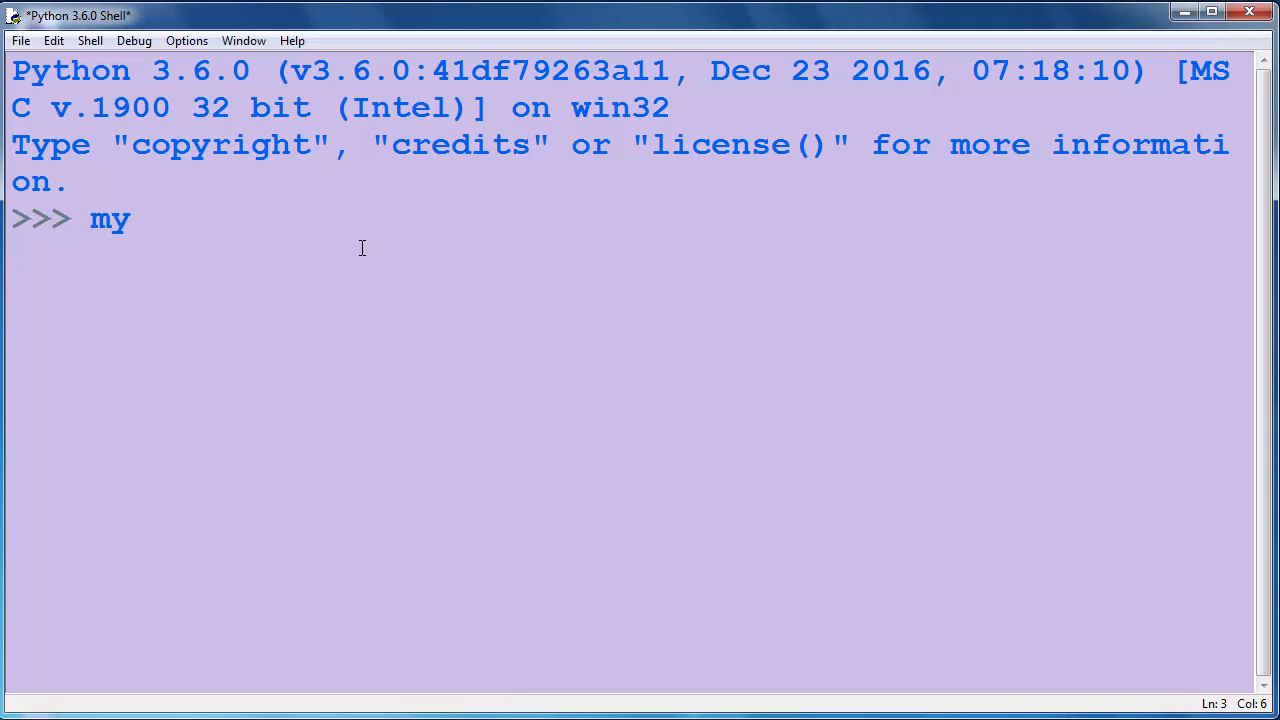
pyautogui.write('_list =')
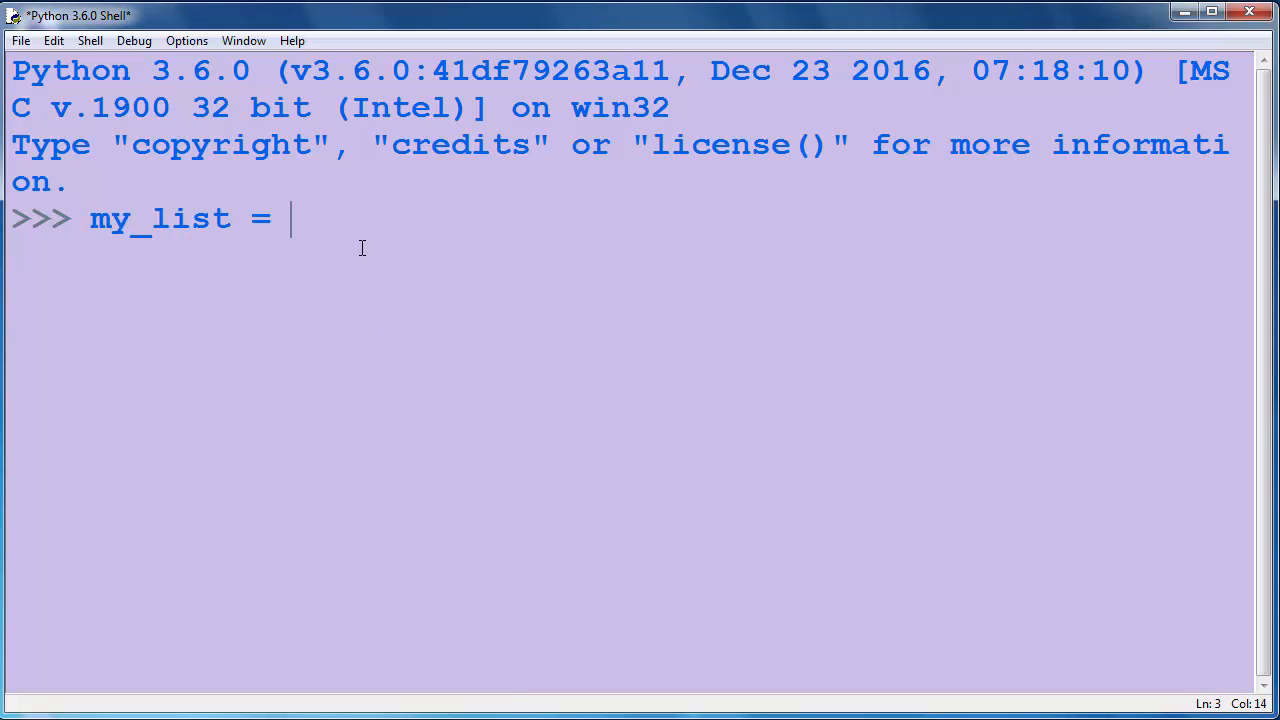
pyautogui.write('[]')
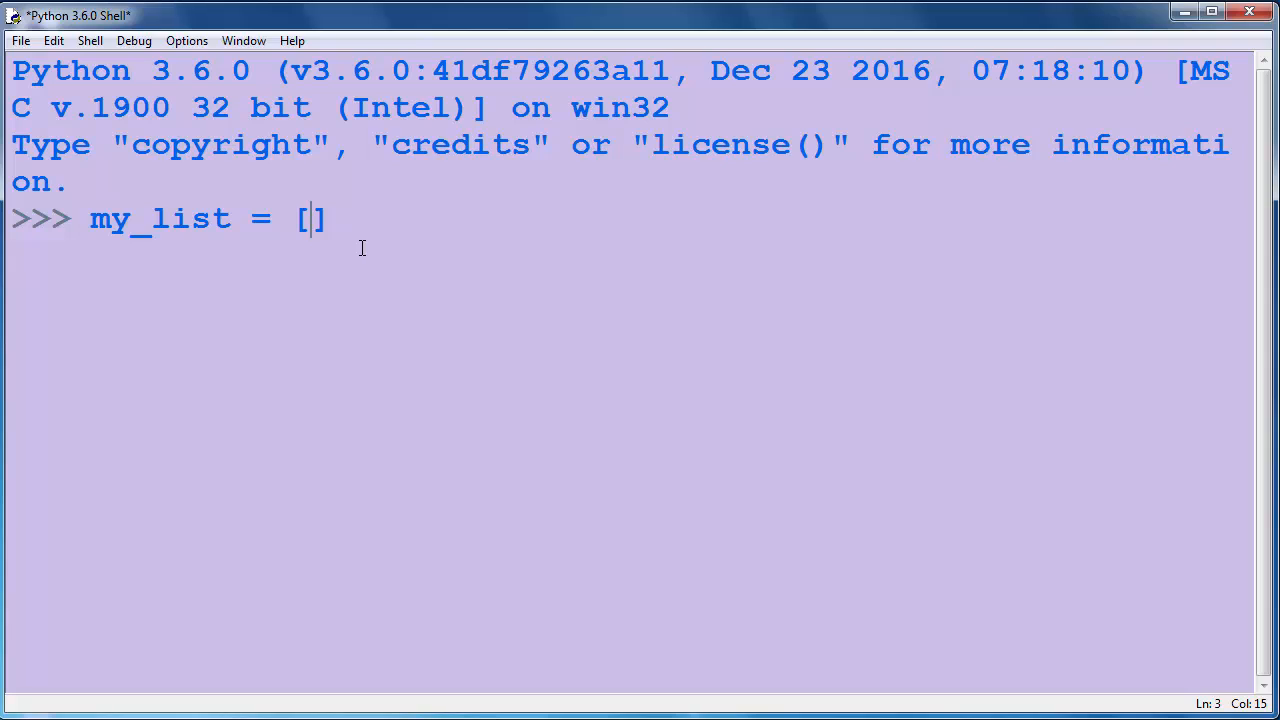
pyautogui.write('1,2,3,')
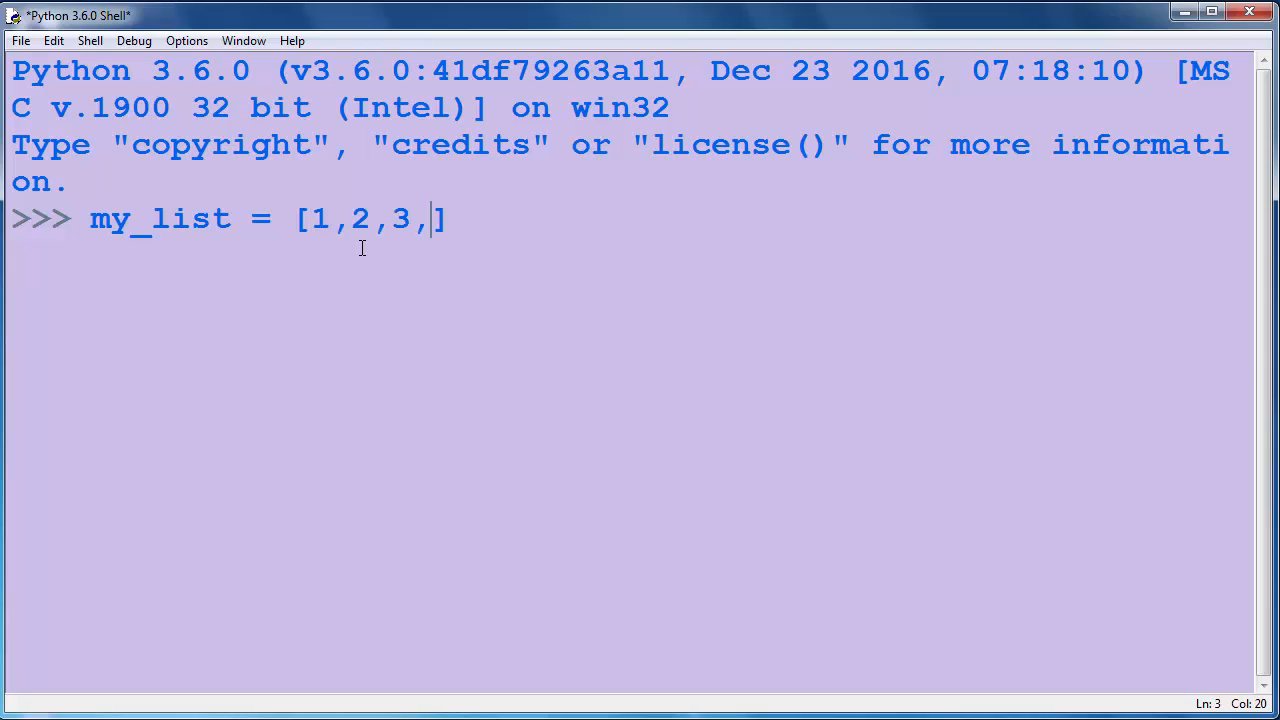
pyautogui.write('4,2,3,')
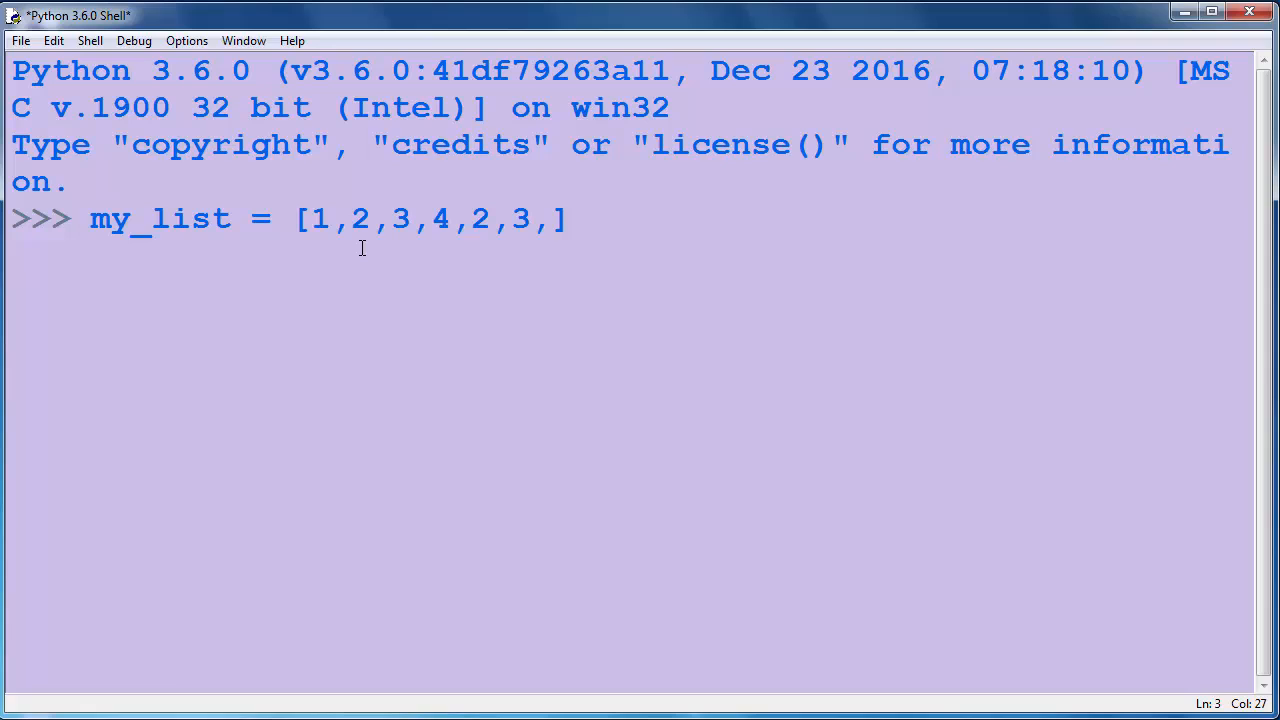
pyautogui.write('1,2,3,4')
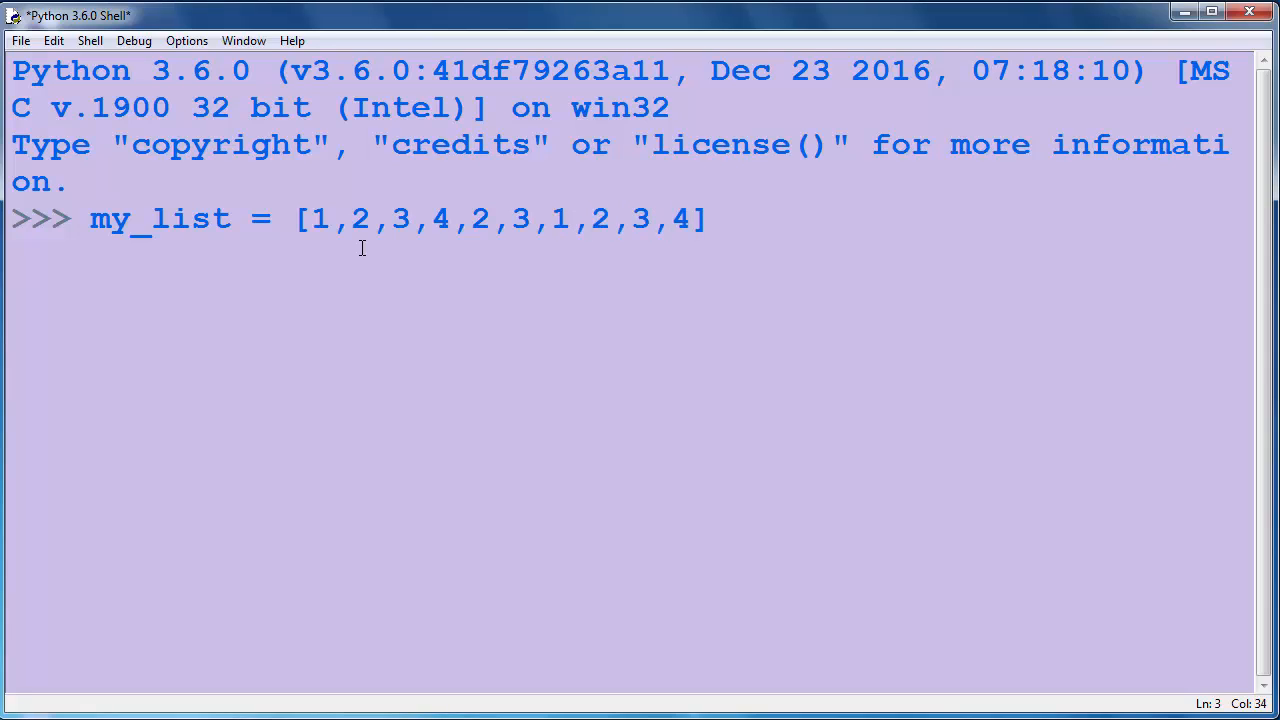
pyautogui.write(',3,3,3')
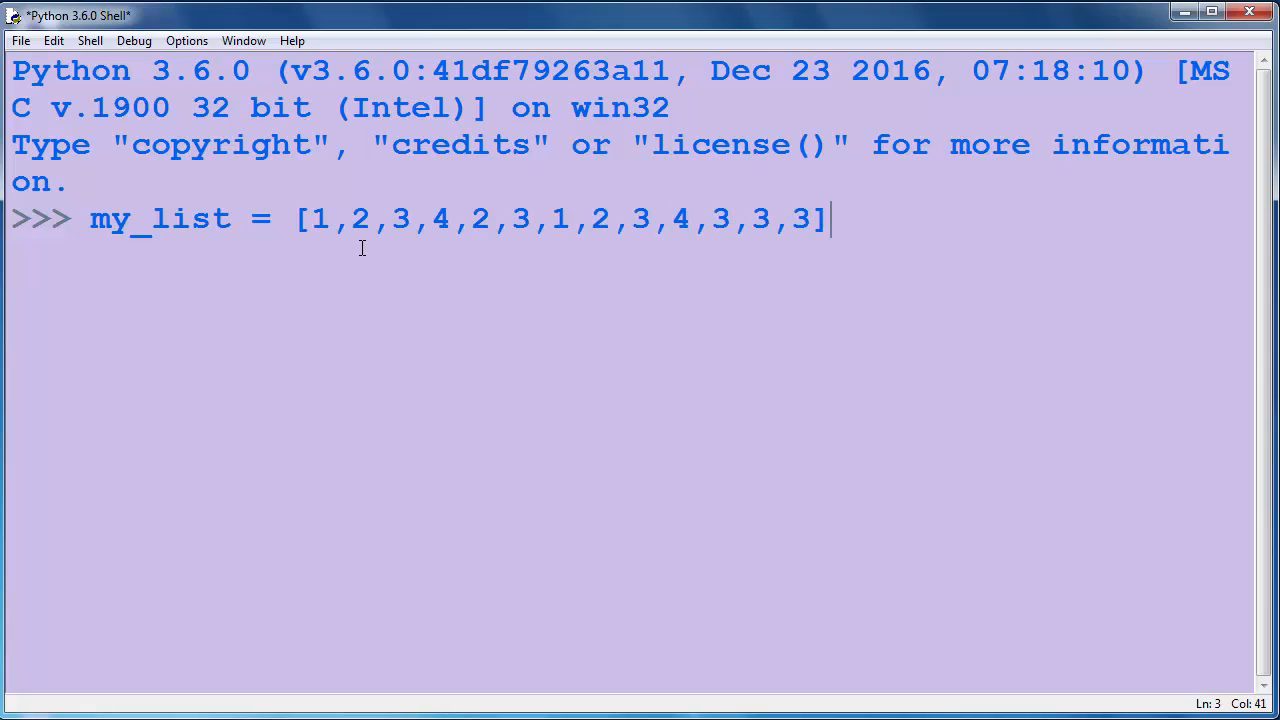
pyautogui.write('my)')
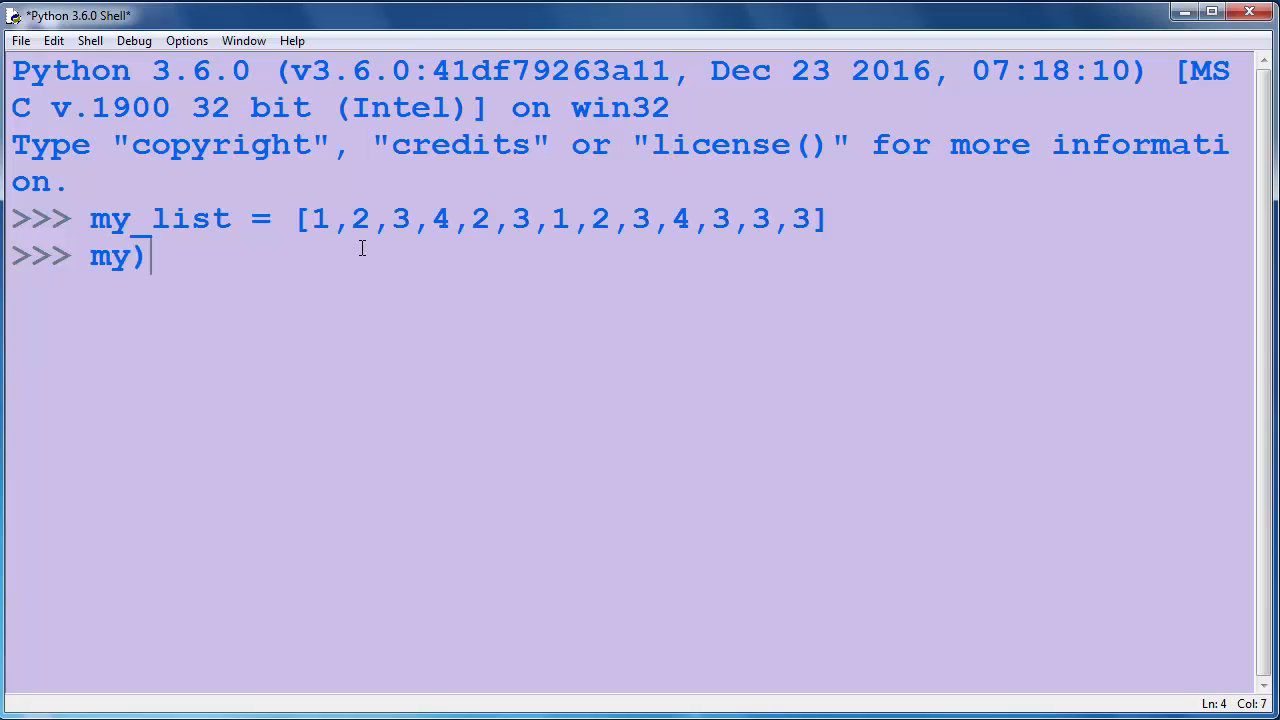
# Run my_list.count(3), which returns 6
pyautogui.write('_')
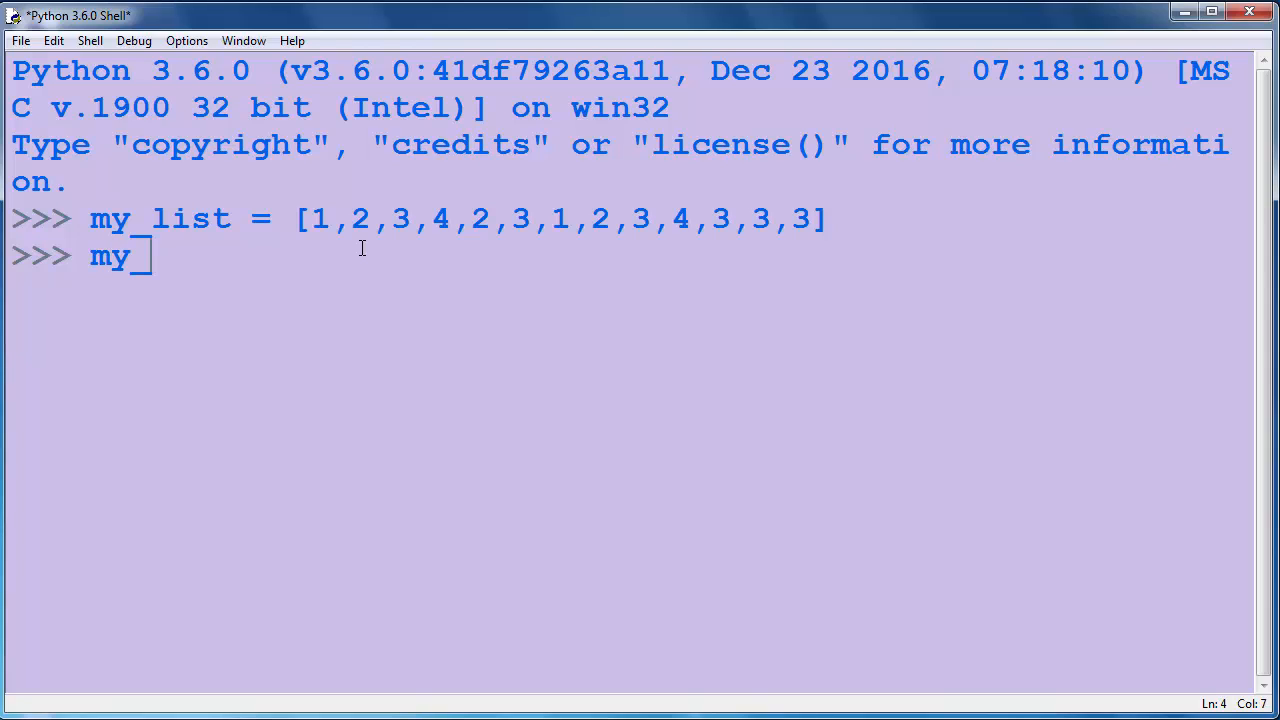
pyautogui.write('list.')
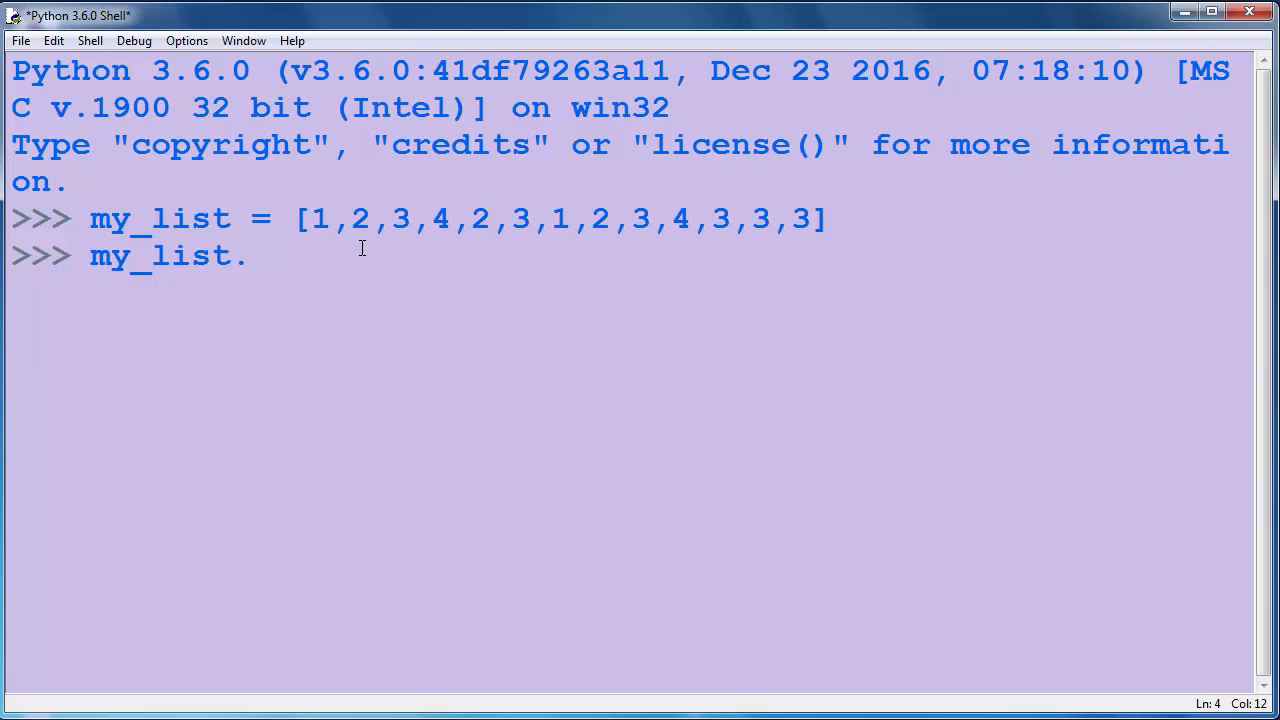
pyautogui.write('.')
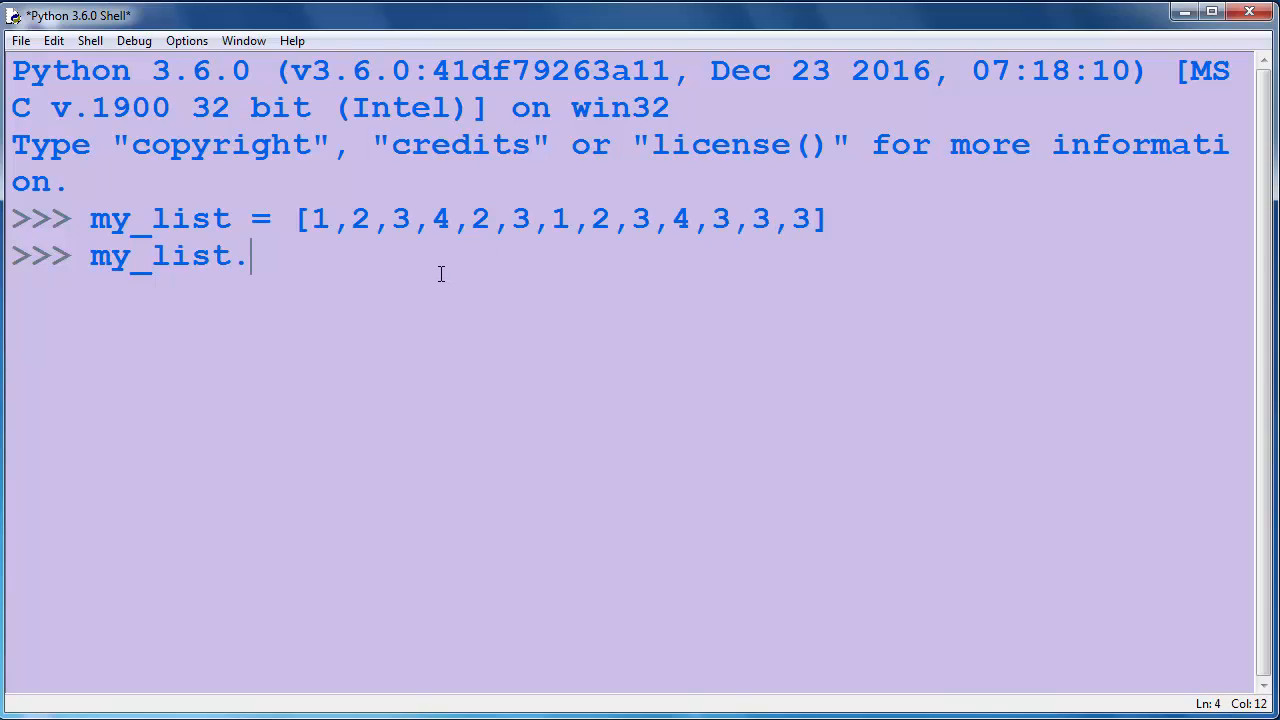
pyautogui.write('count(')
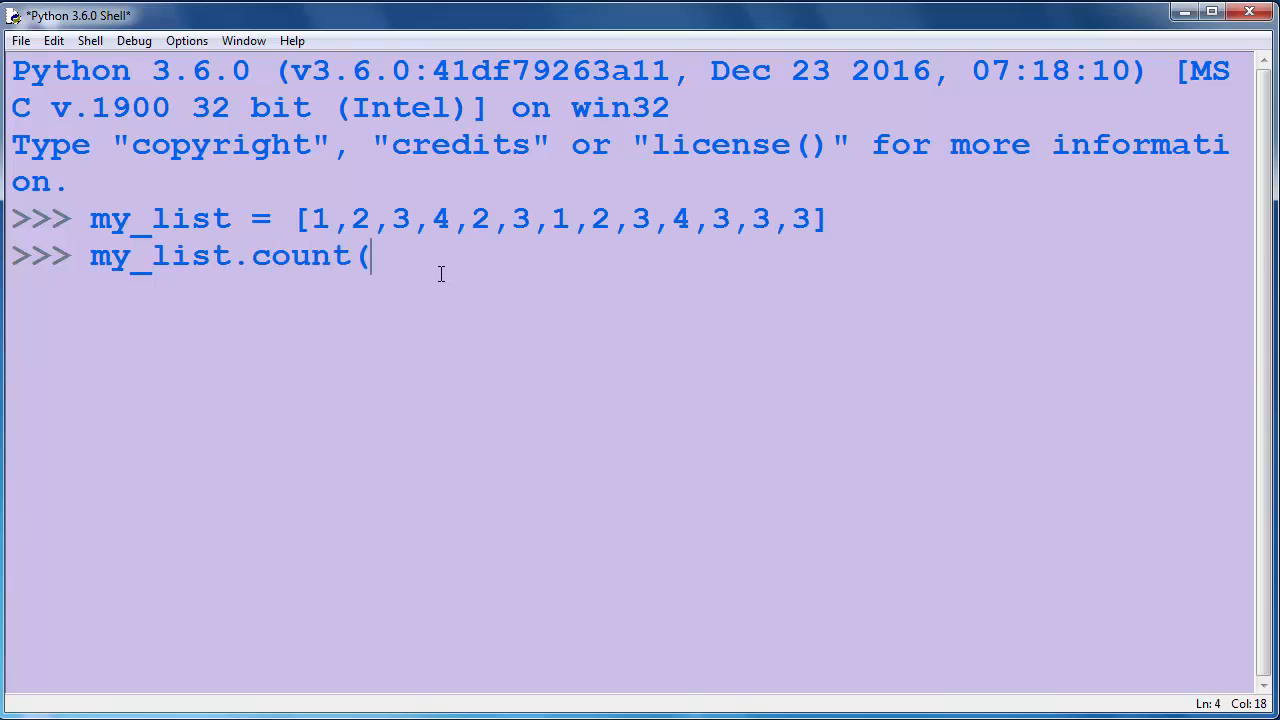
pyautogui.write('3)')
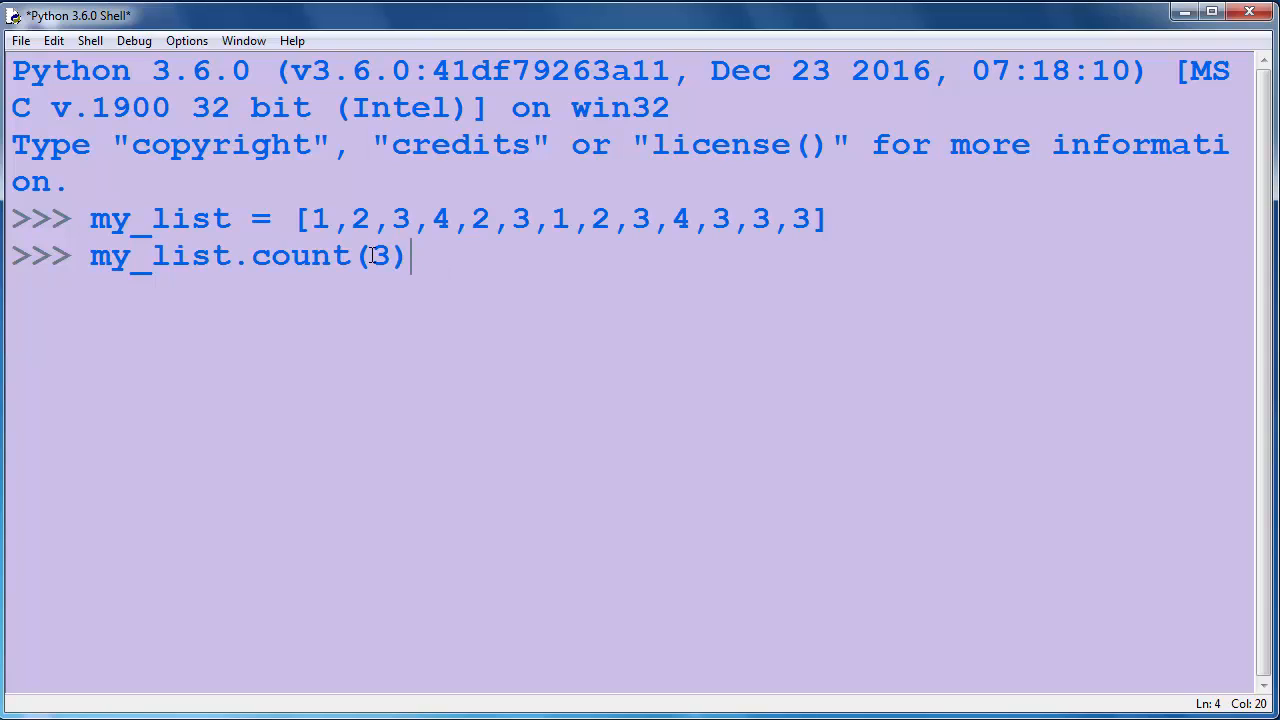
pyautogui.doubleClick(300, 256)
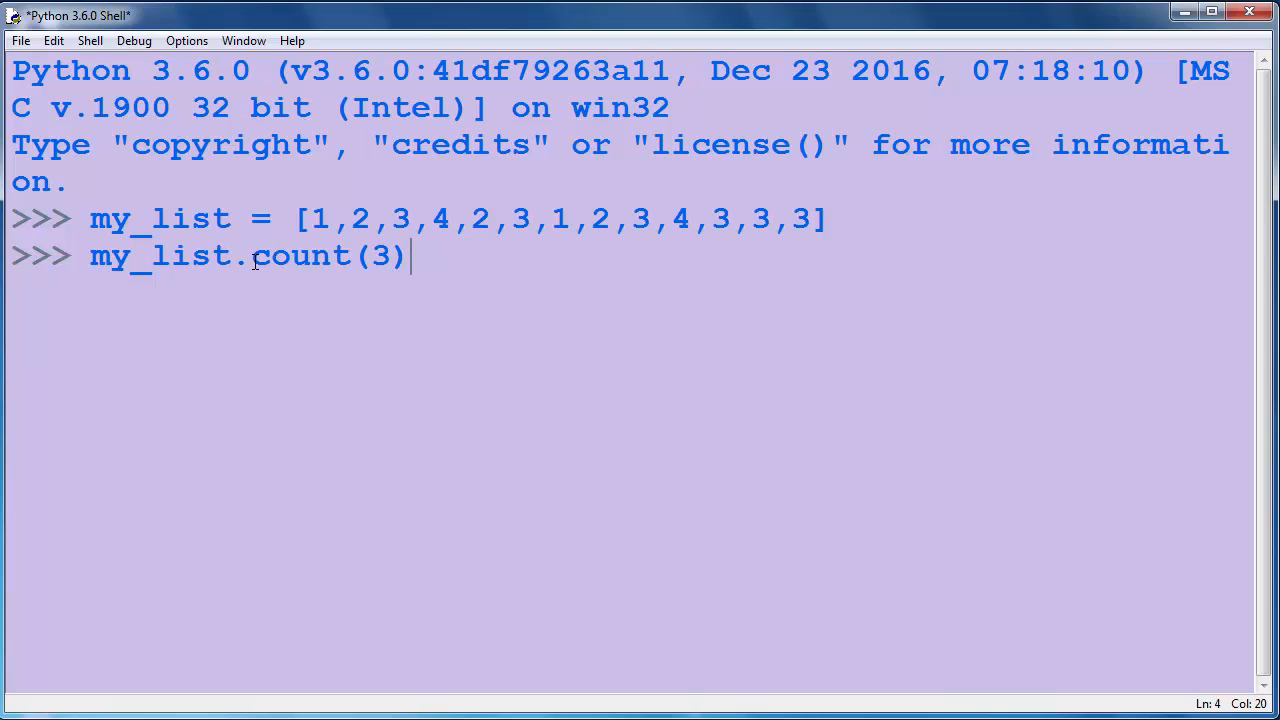
pyautogui.doubleClick(158, 256)
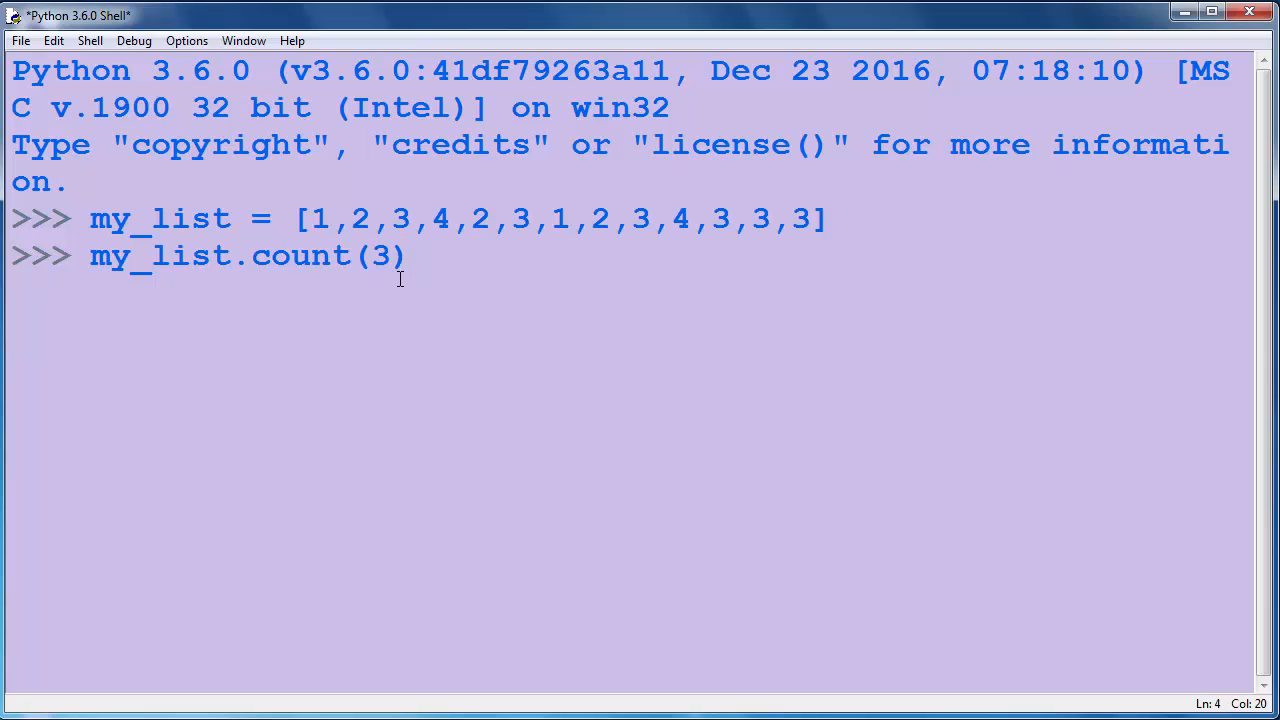
pyautogui.press('Return')
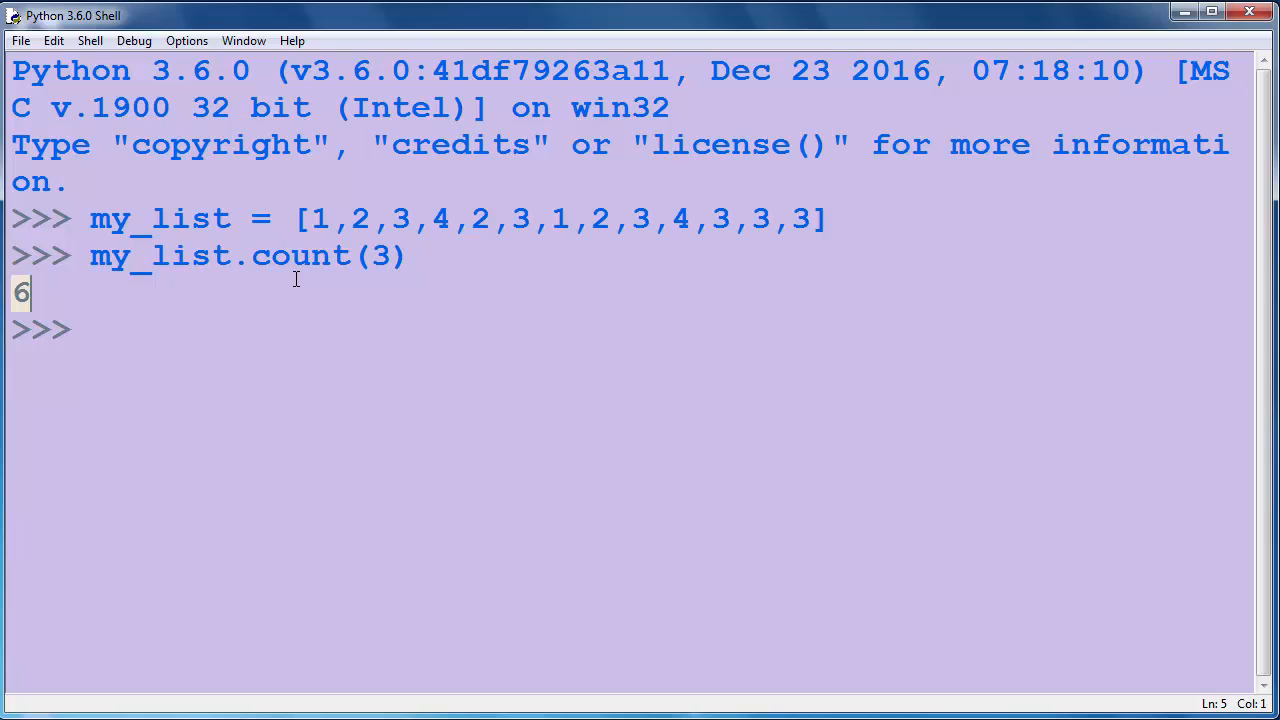
pyautogui.moveTo(467, 180)
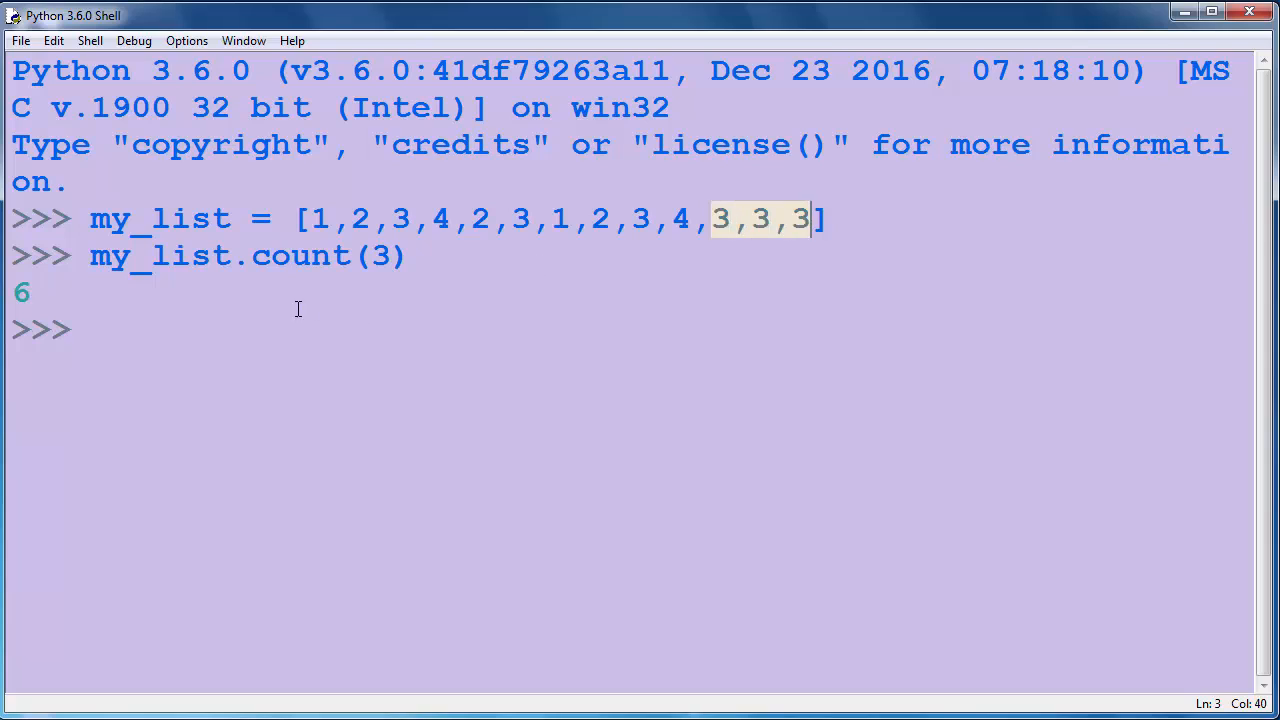
# At the fresh prompt, begin typing my_strings = ['a', ... with some stray characters
pyautogui.click(90, 329)
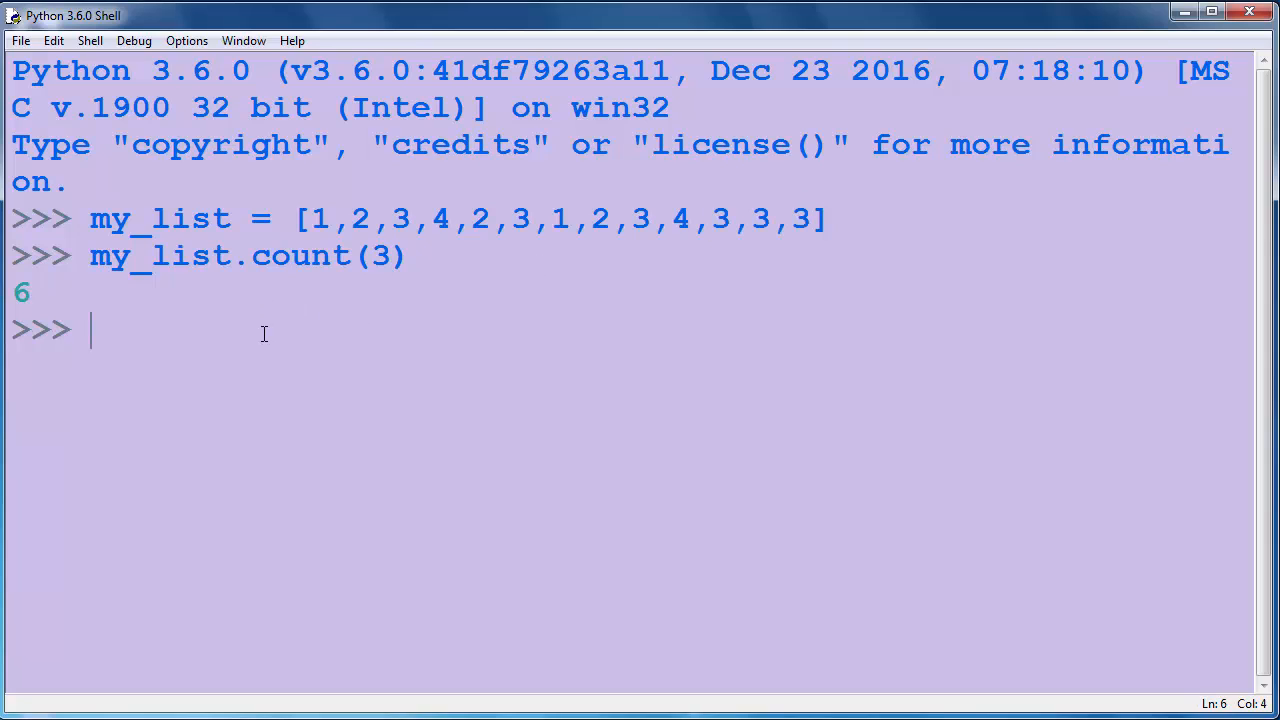
pyautogui.write('my_string')
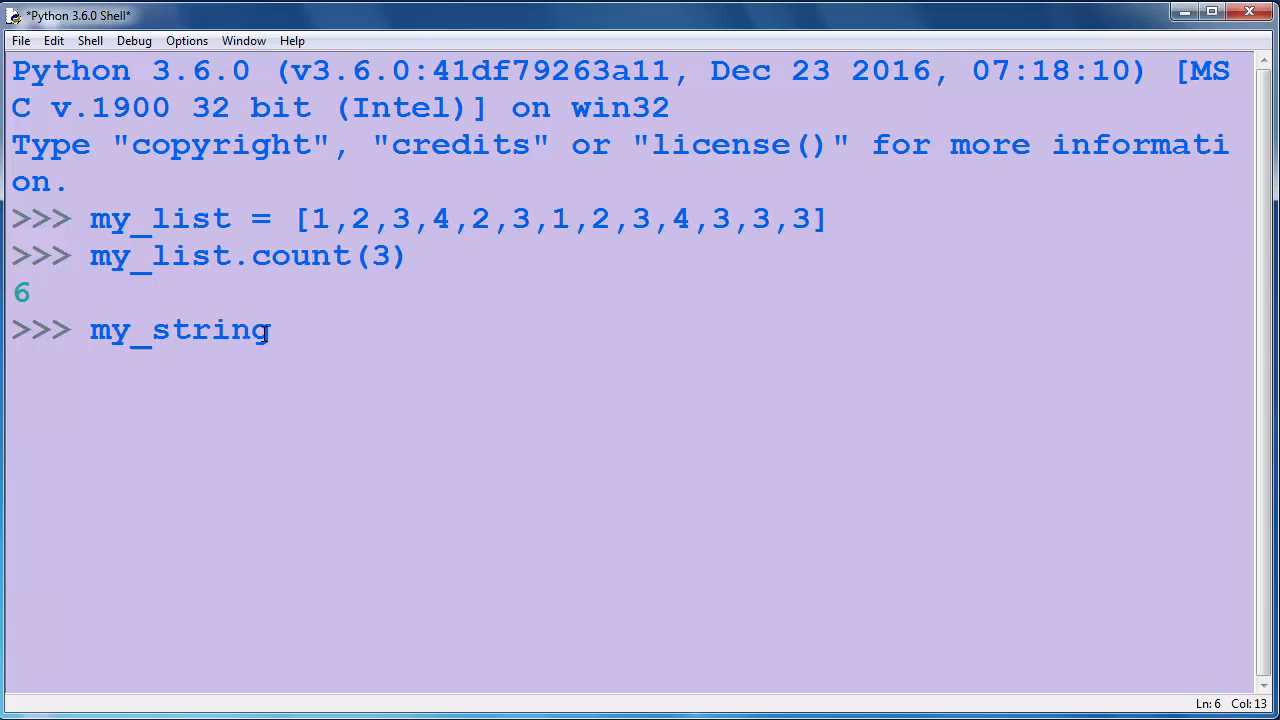
pyautogui.write('s = []')
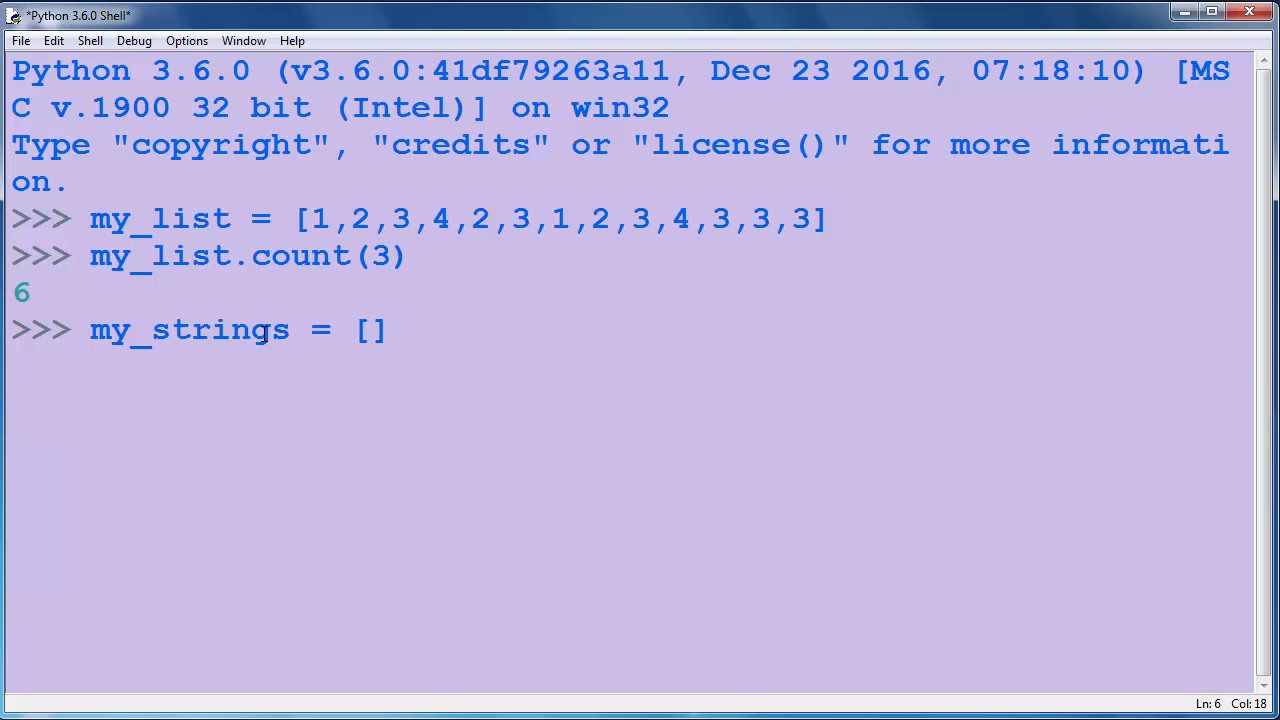
pyautogui.write("'a'")
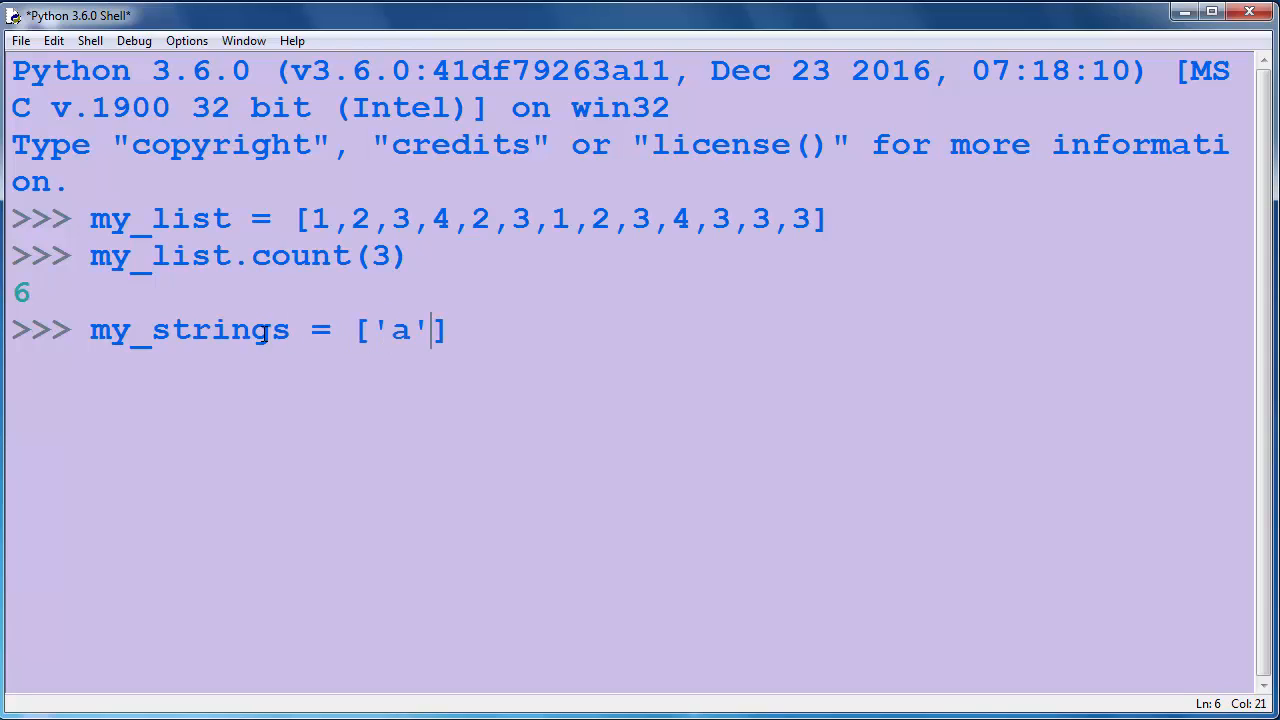
pyautogui.write(',\\\\')
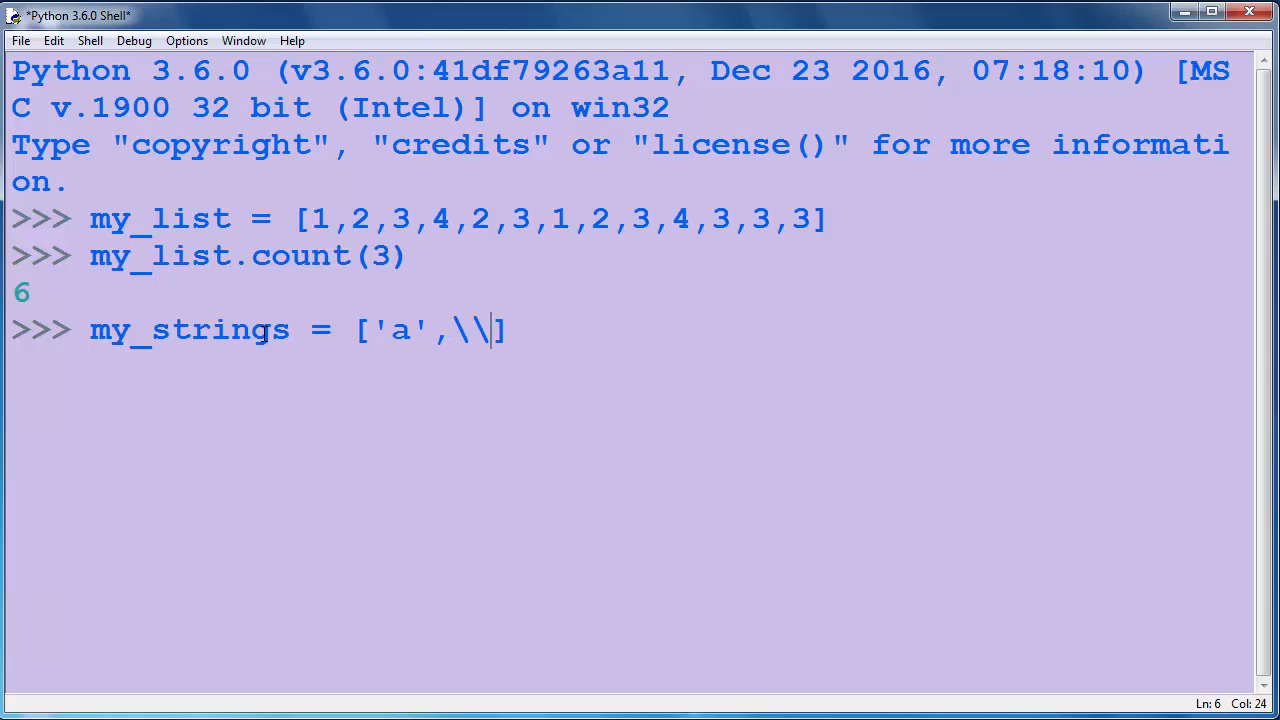
pyautogui.write("'fd'")
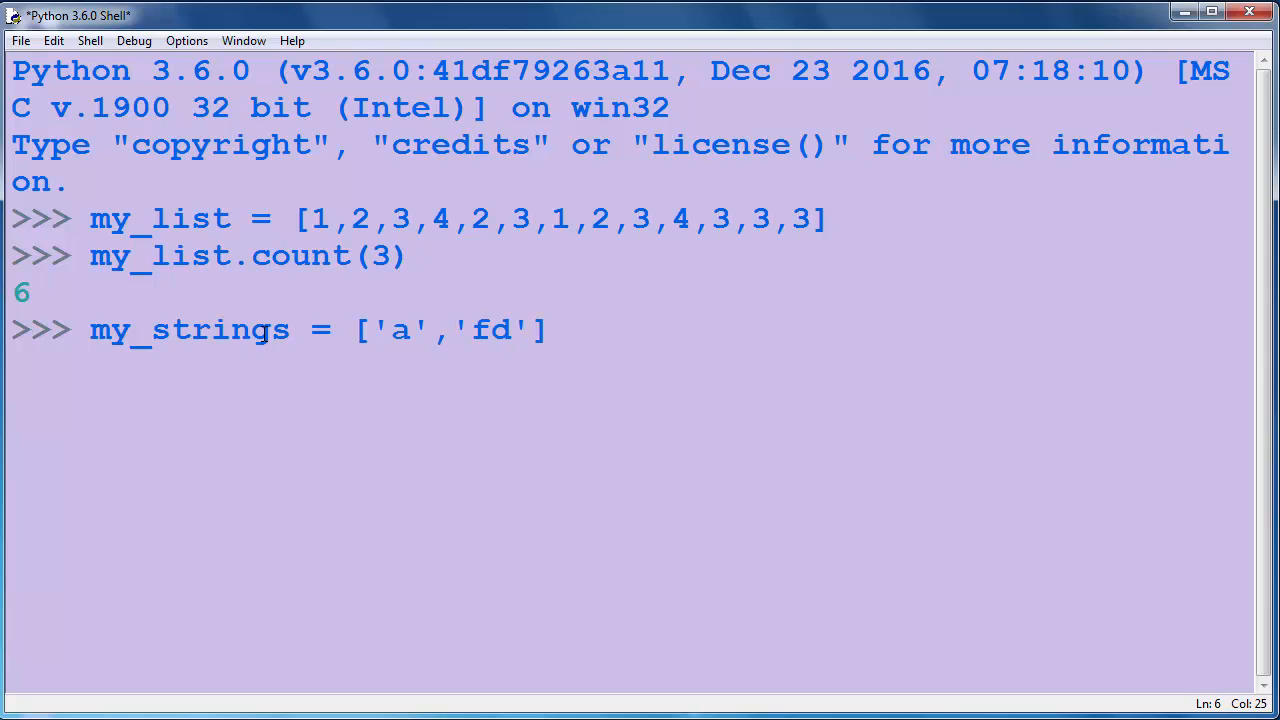
pyautogui.write('th')
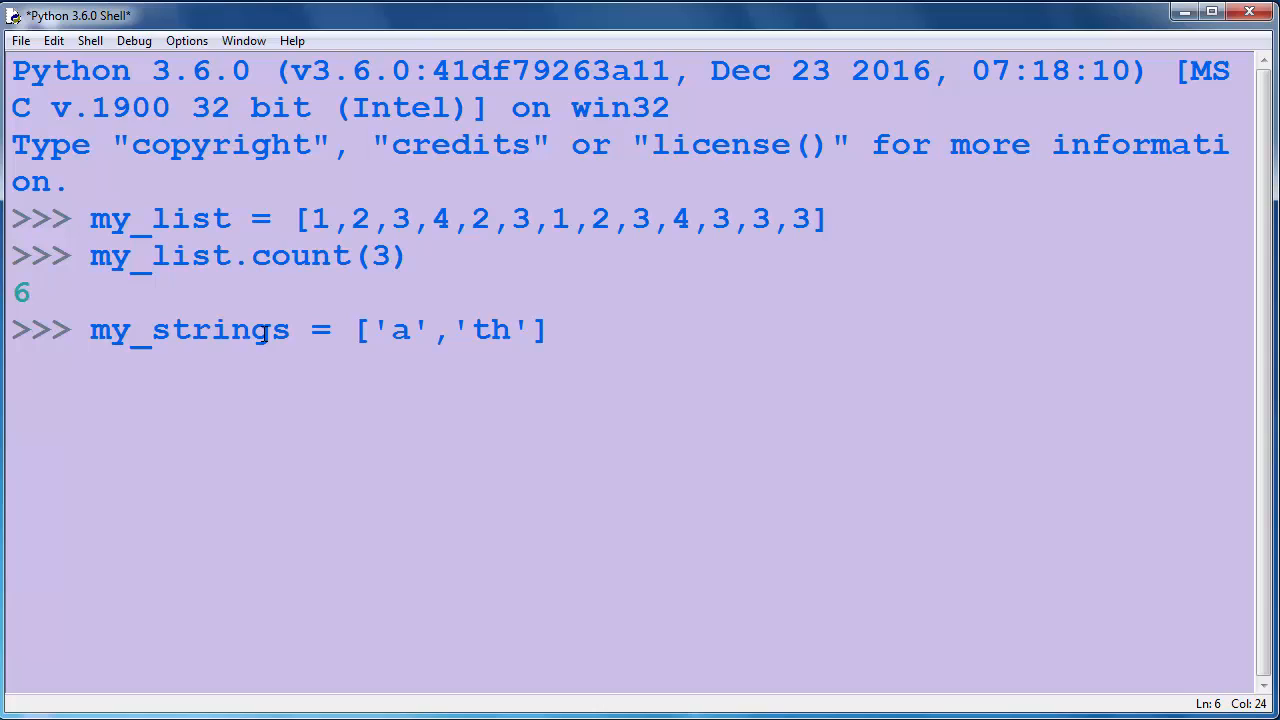
# Finish and run my_strings = ['a','the','a','a','the']
pyautogui.write("e',")
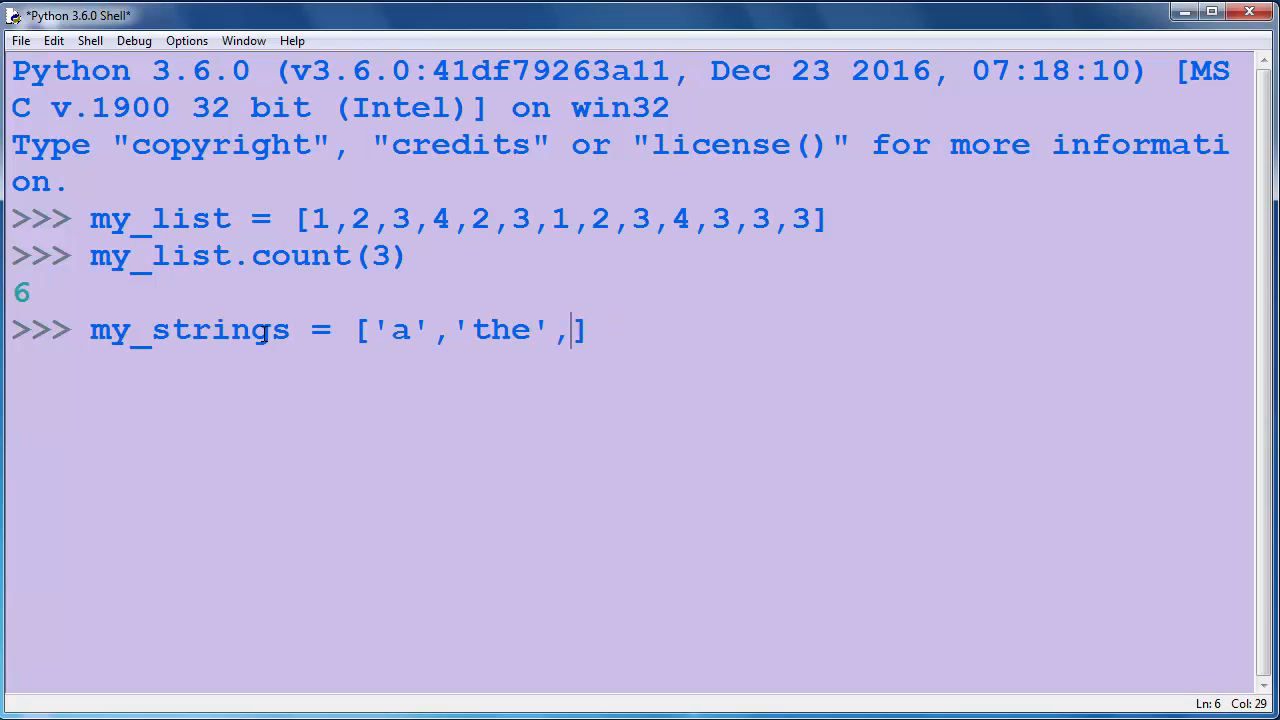
pyautogui.write("'a',")
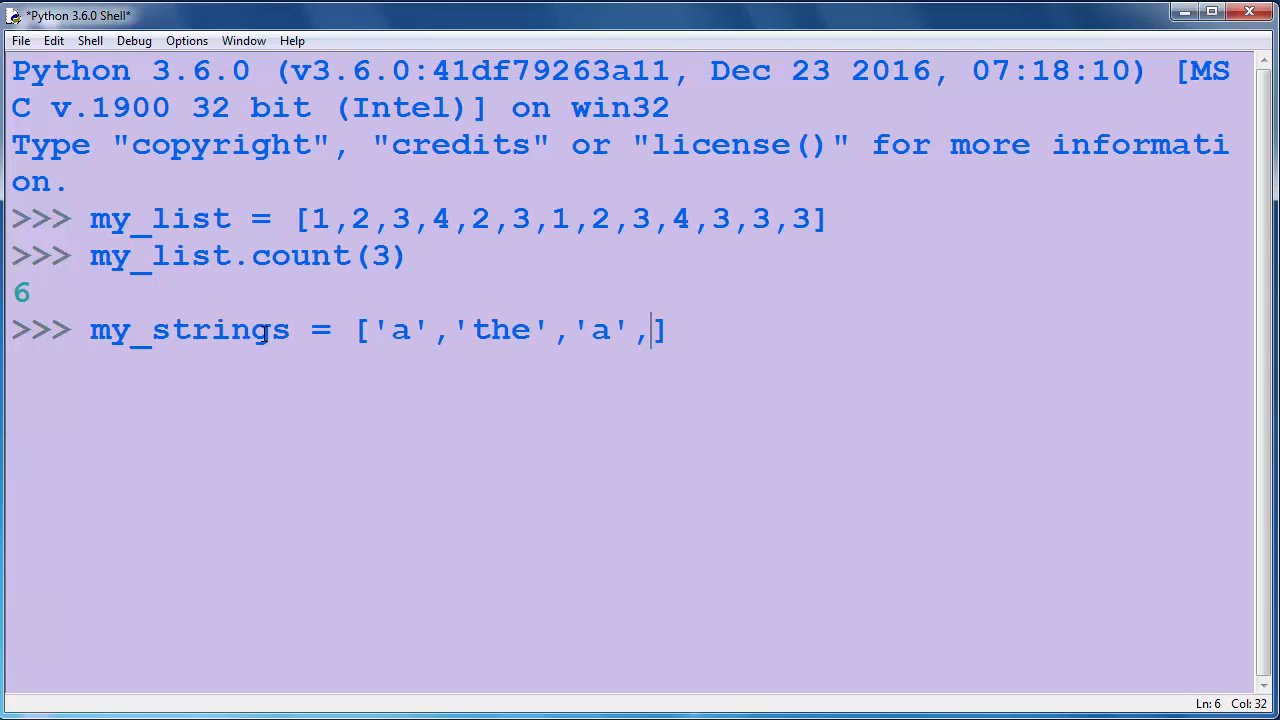
pyautogui.write("'a'")
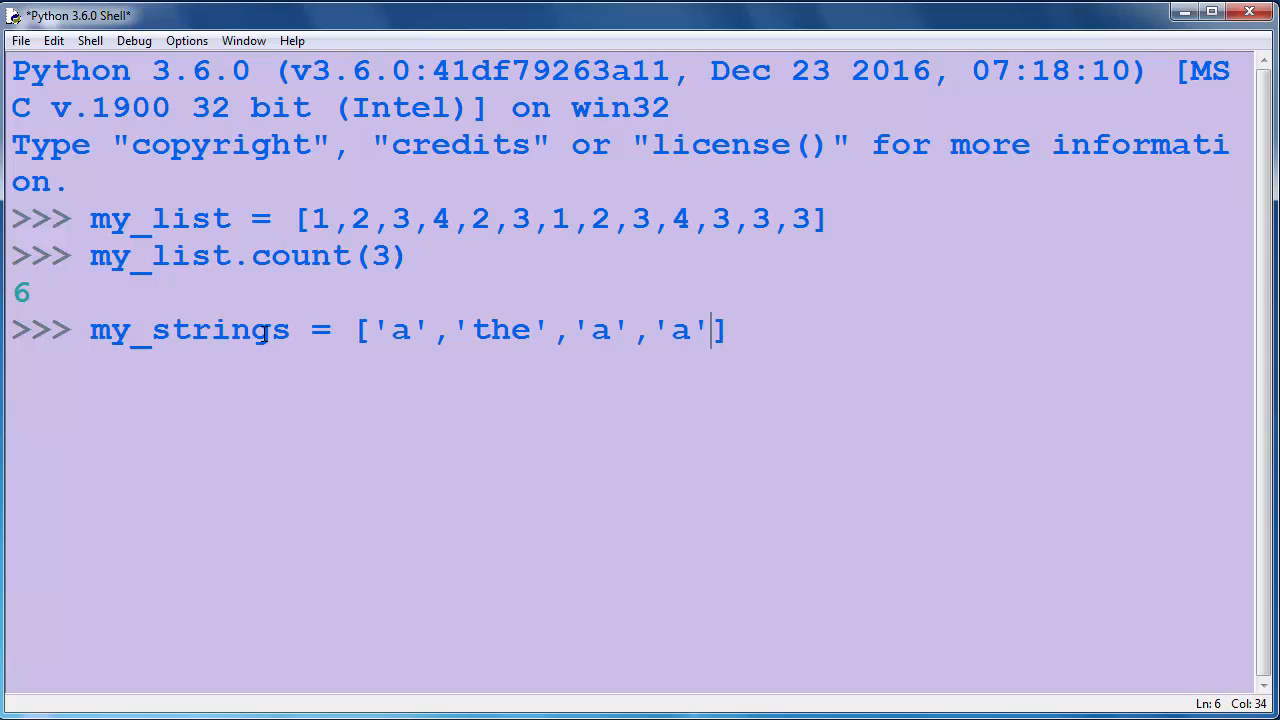
pyautogui.write('m')
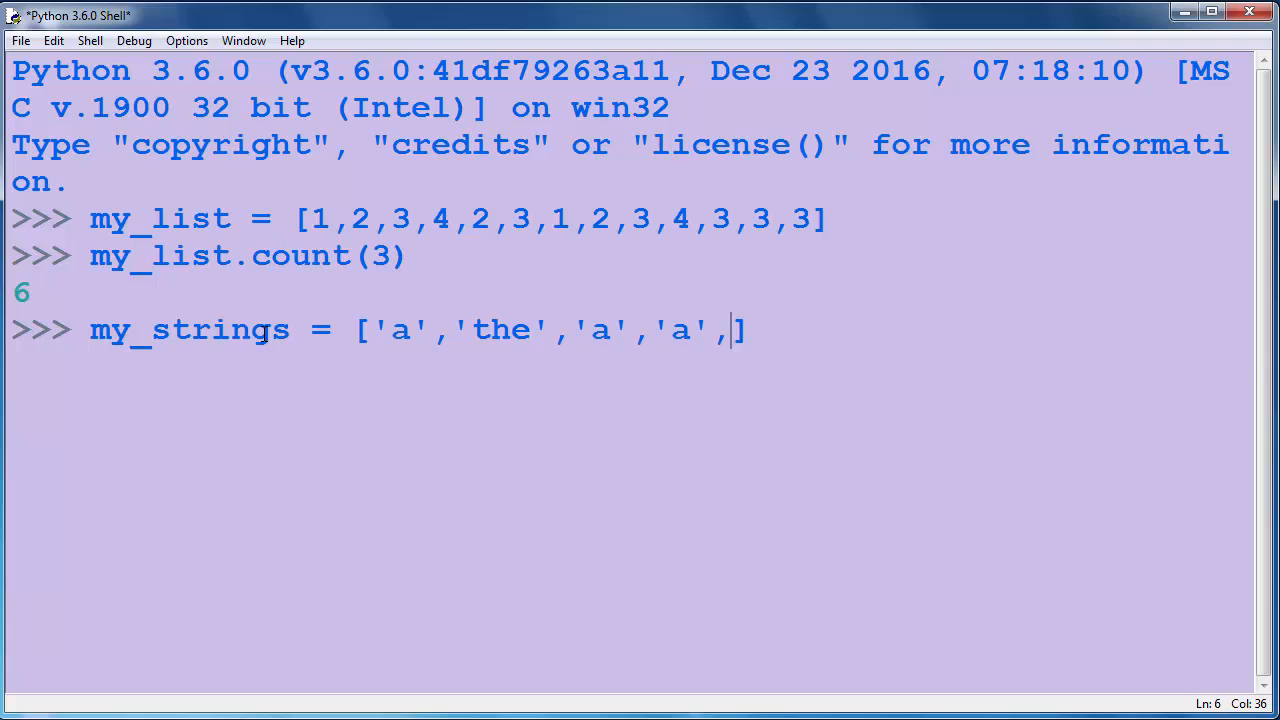
pyautogui.write("'the'")
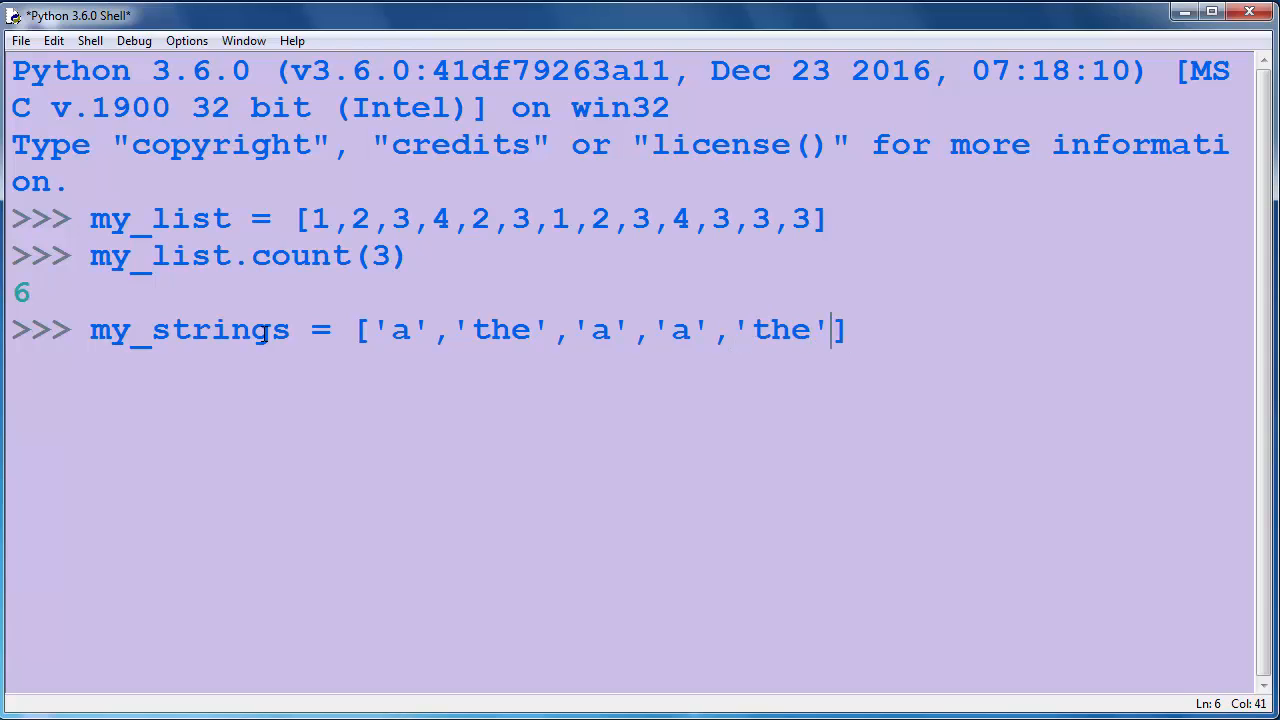
pyautogui.press('Return')
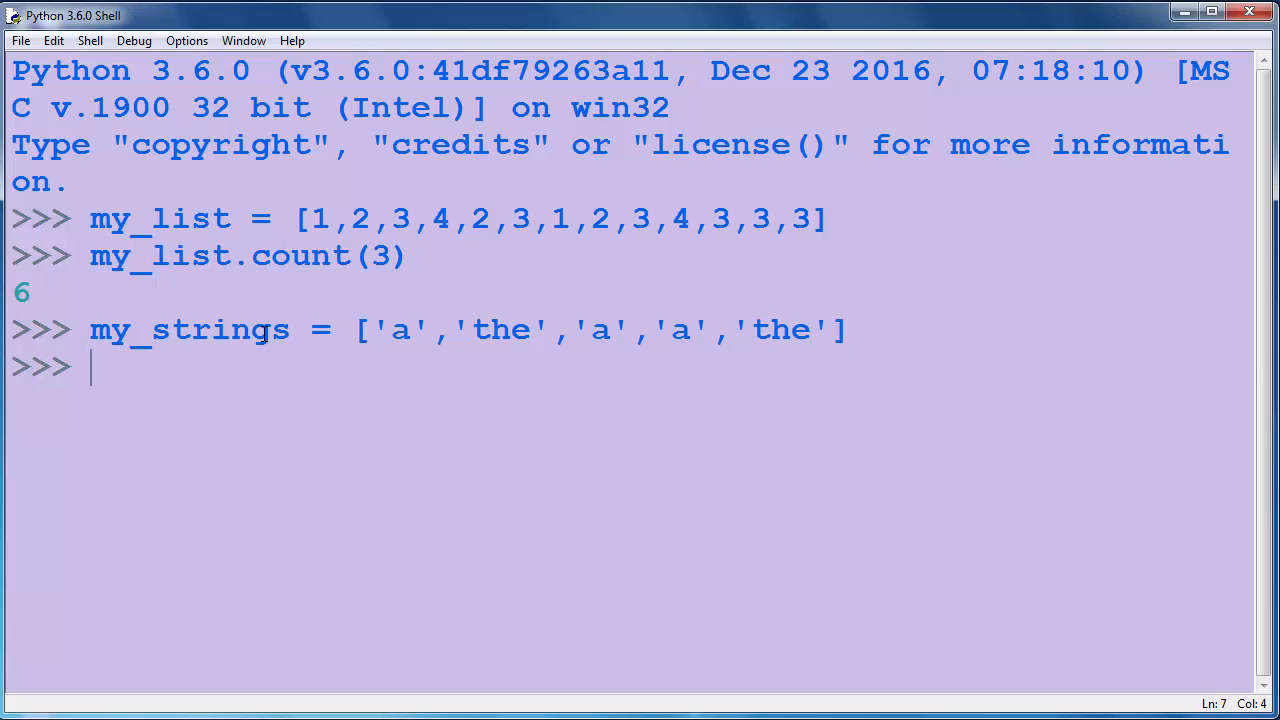
# Run my_string.count('a'), which raises NameError because my_string is undefined
pyautogui.write('my_string')
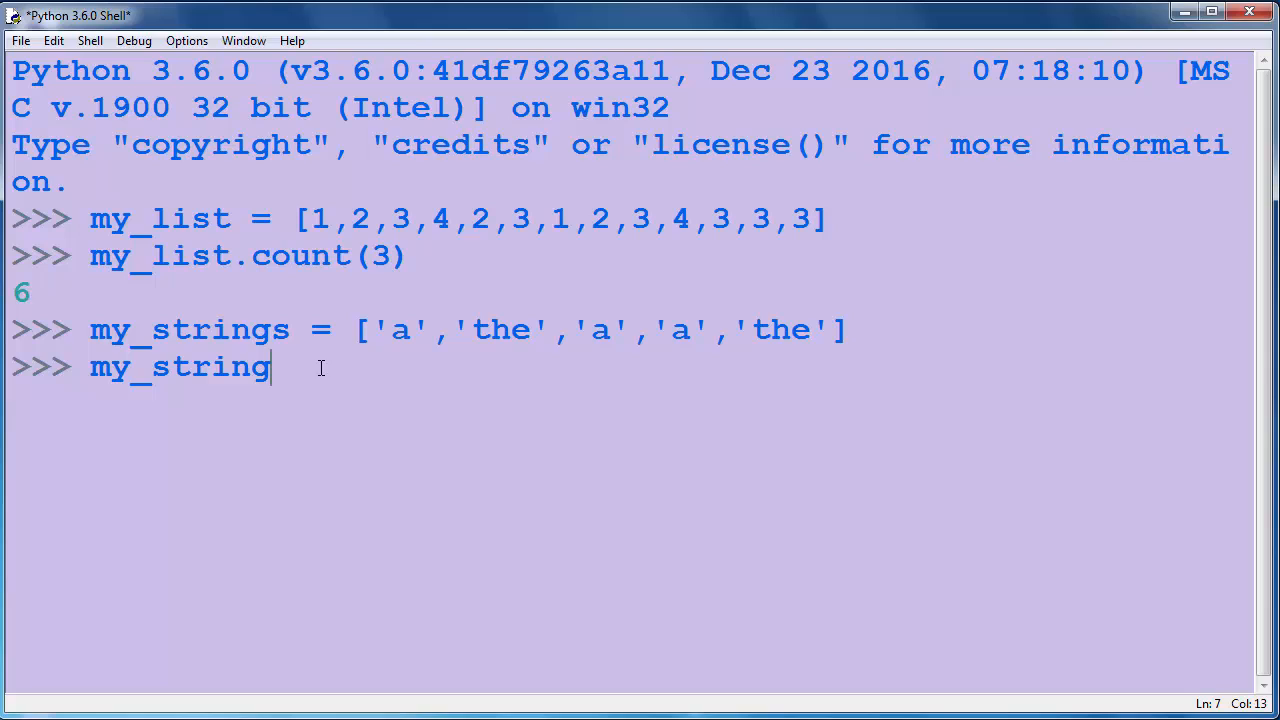
pyautogui.write('.str')
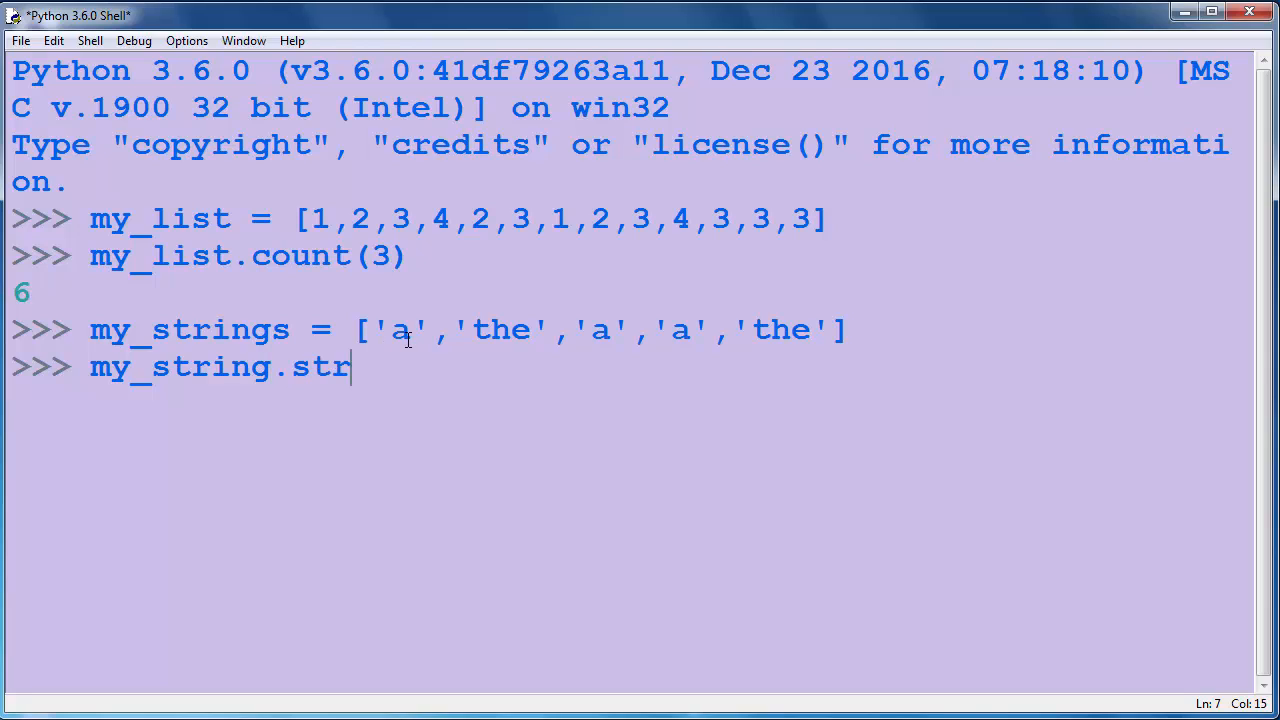
pyautogui.write('ount(')
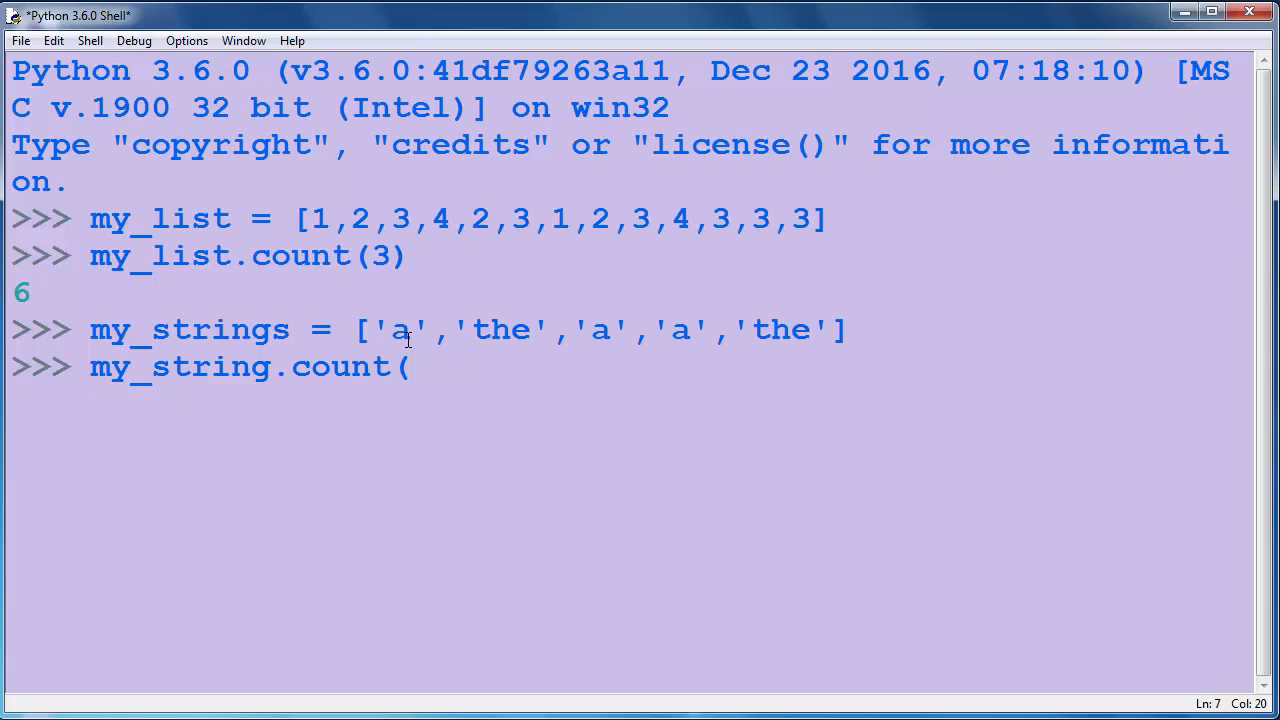
pyautogui.doubleClick(340, 367)
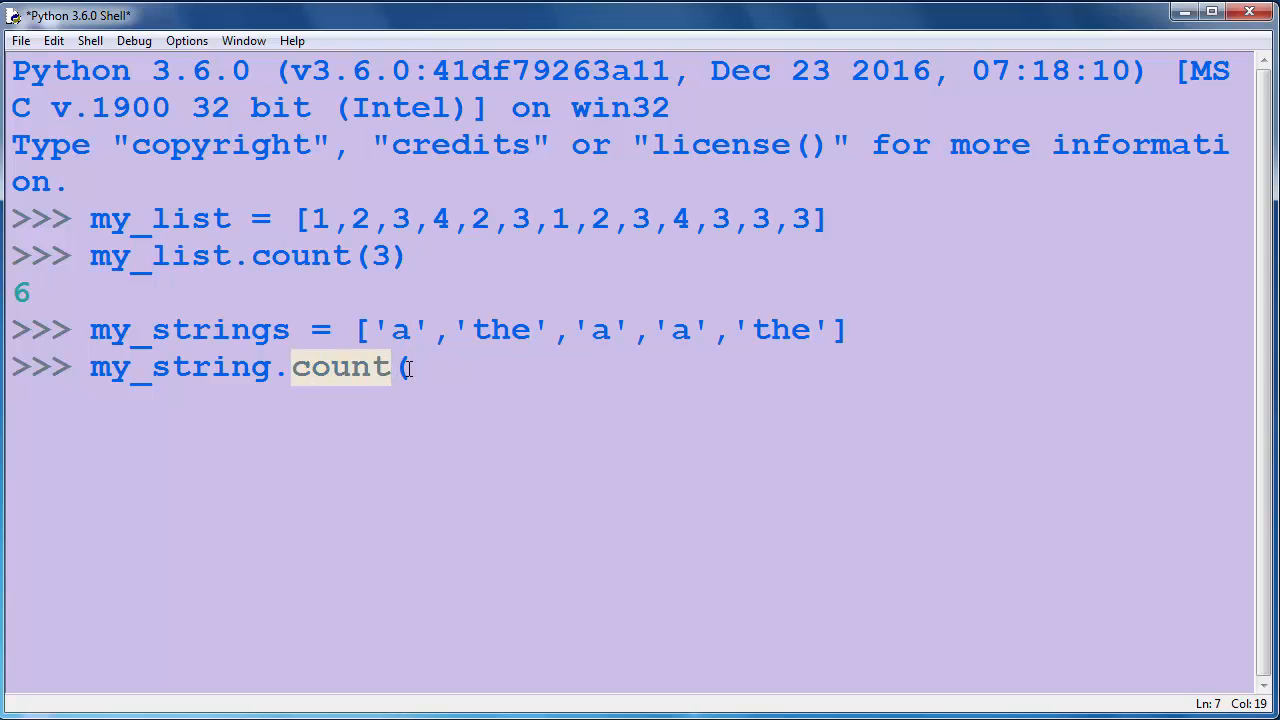
pyautogui.write("''")
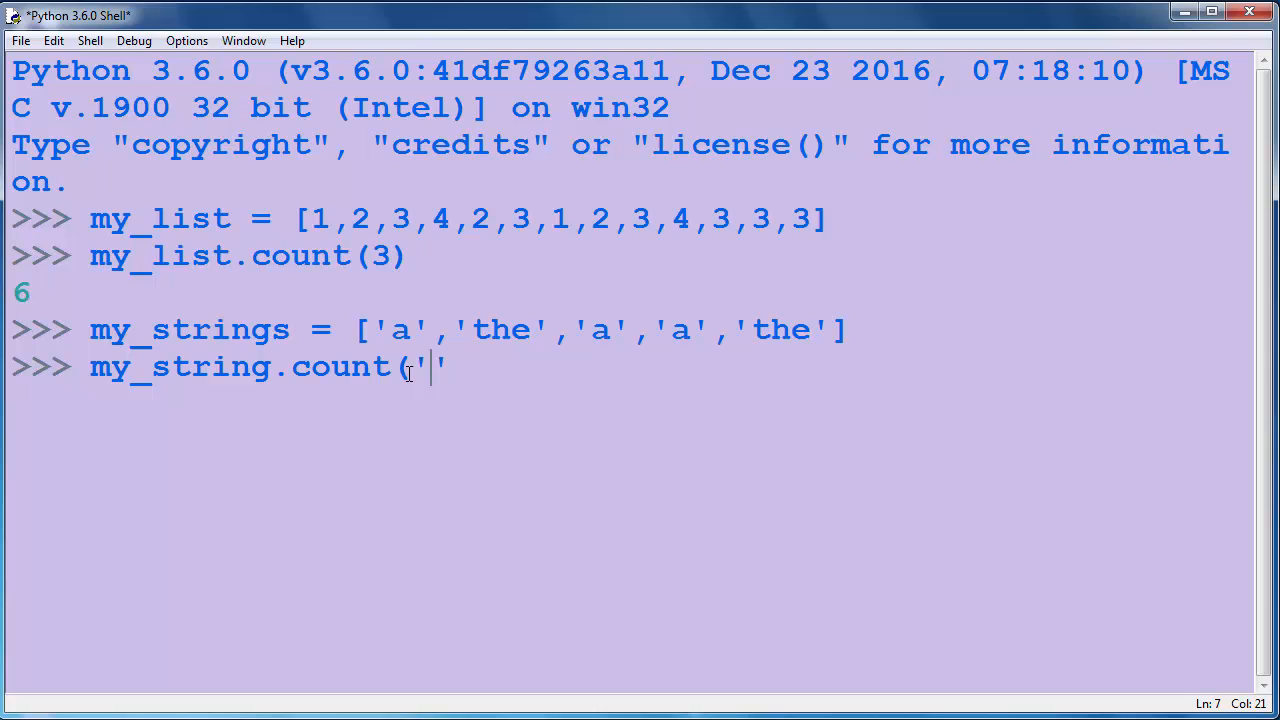
pyautogui.write("a')")
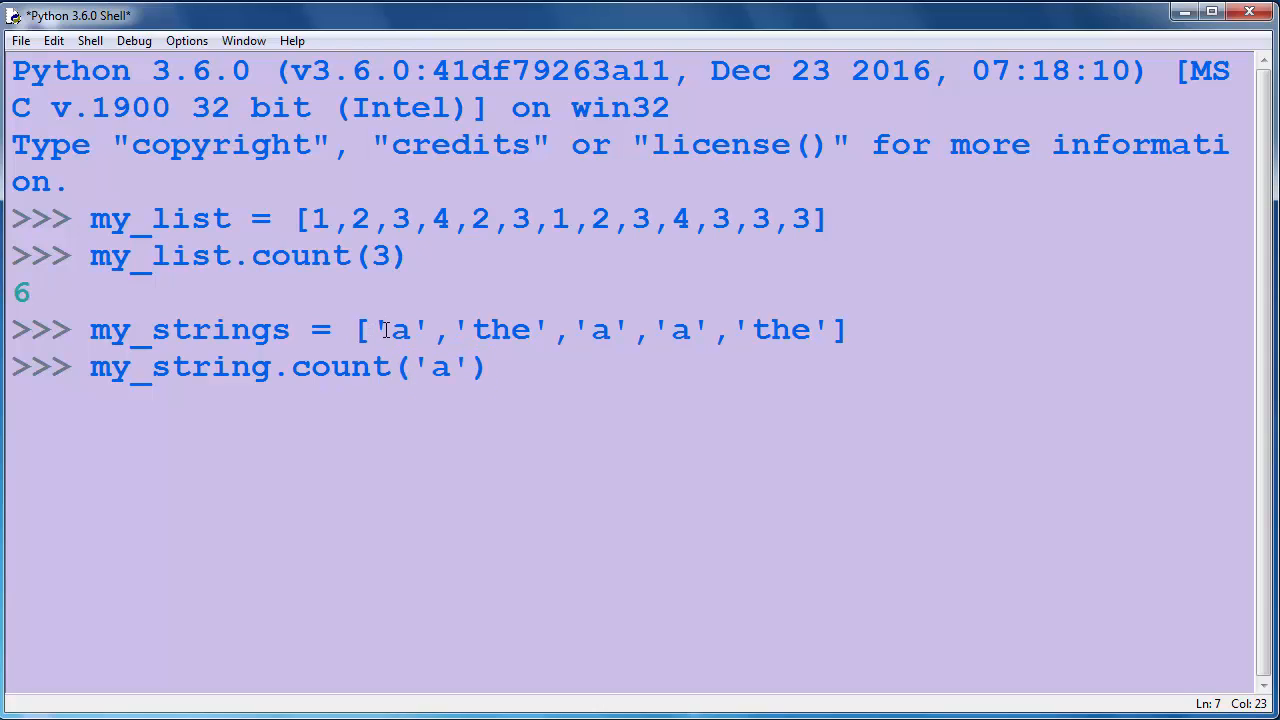
pyautogui.press('Return')
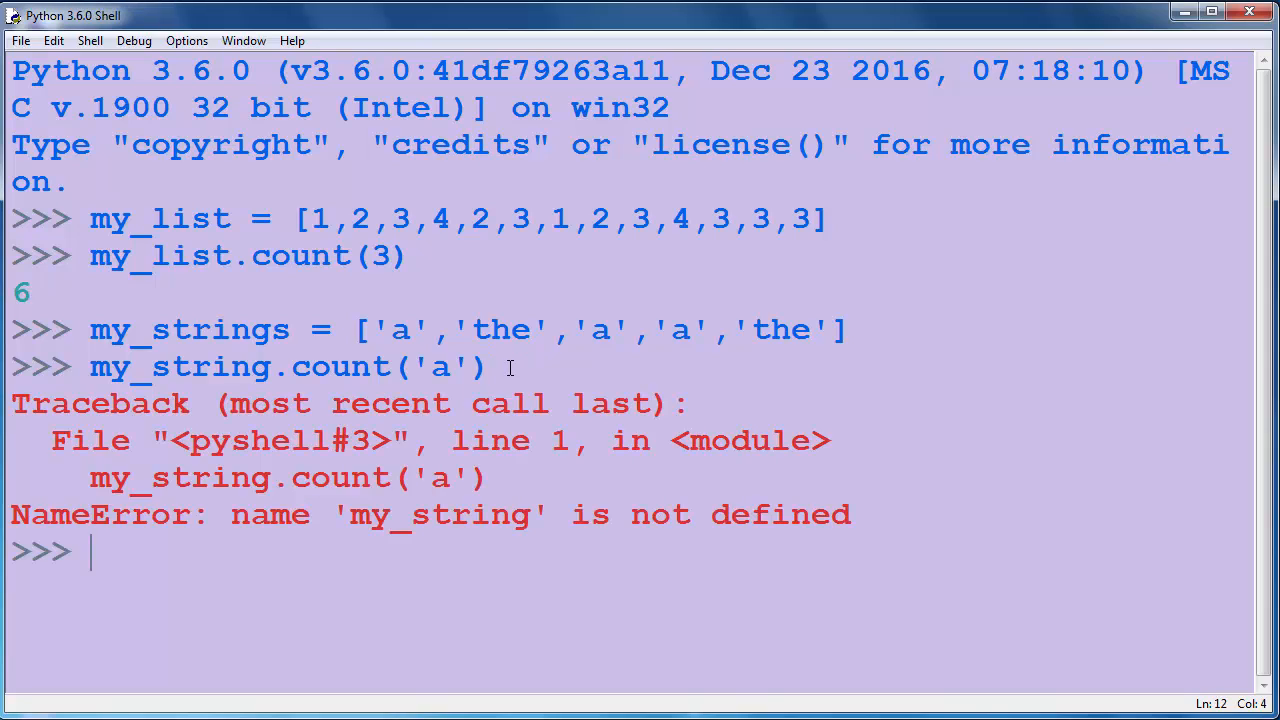
# Run the corrected my_strings.count('a'), which returns 3
pyautogui.write('my_string')
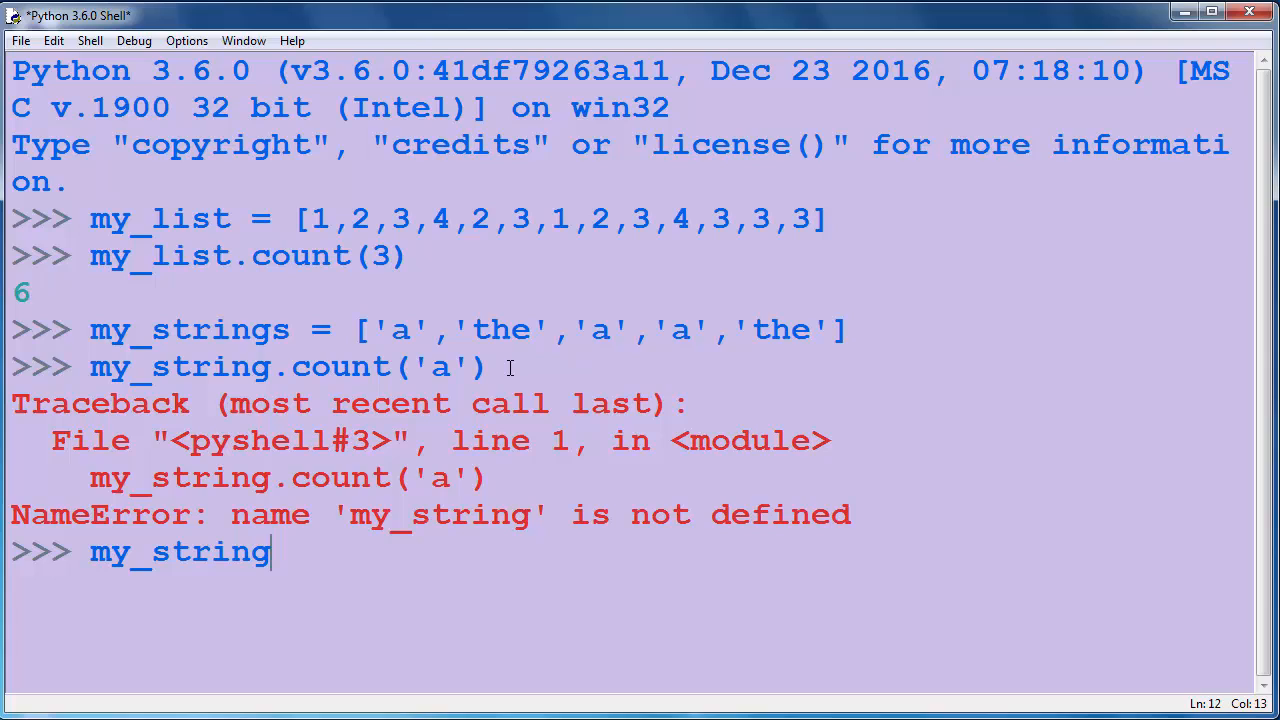
pyautogui.write('s.count')
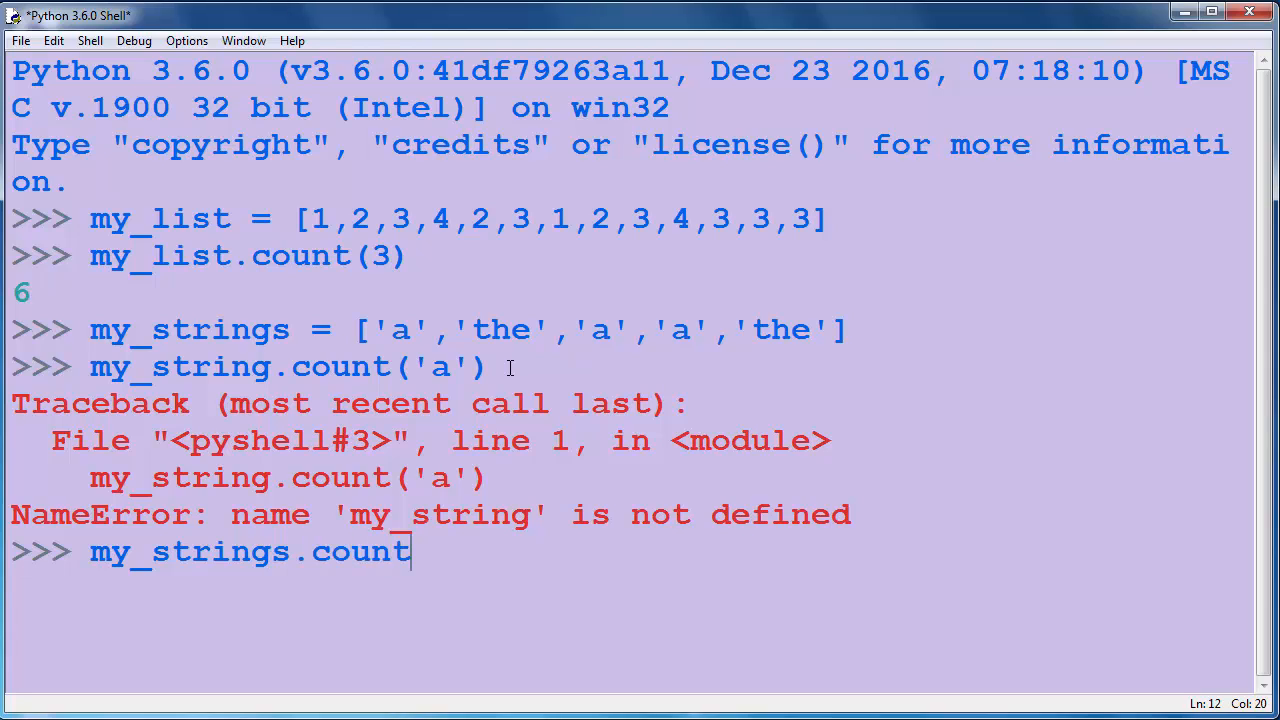
pyautogui.write('s')
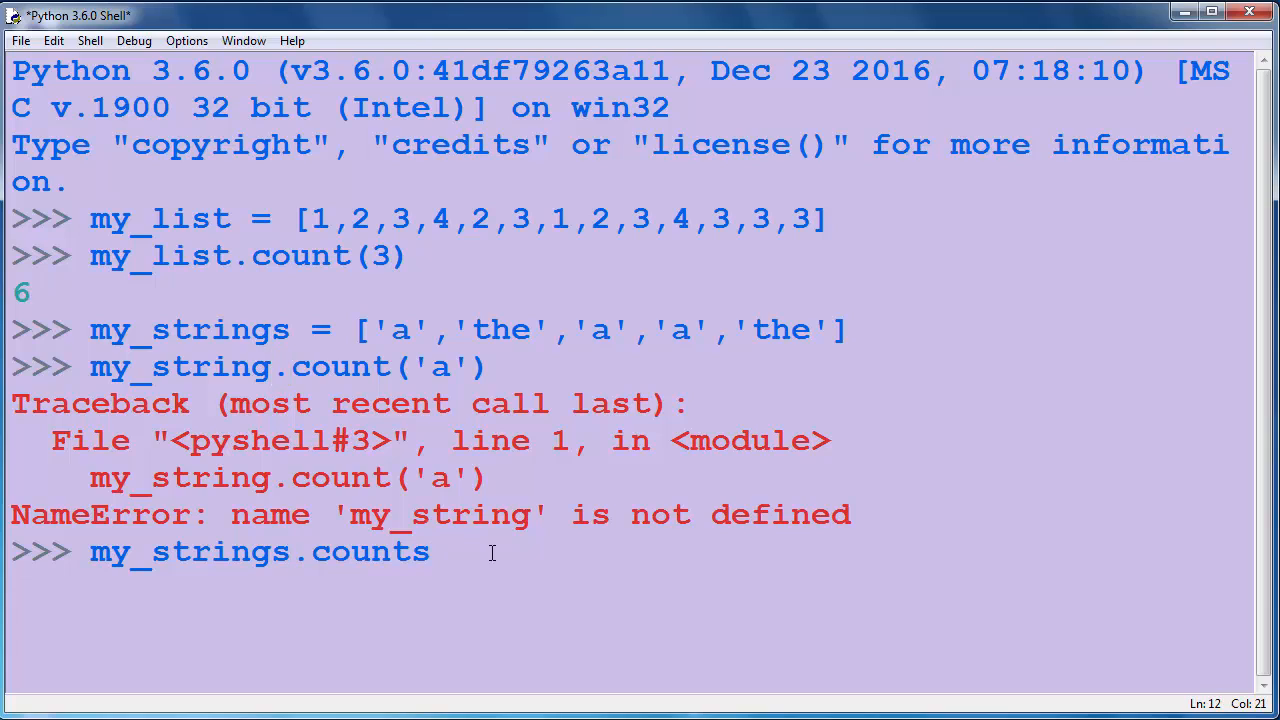
pyautogui.write("('")
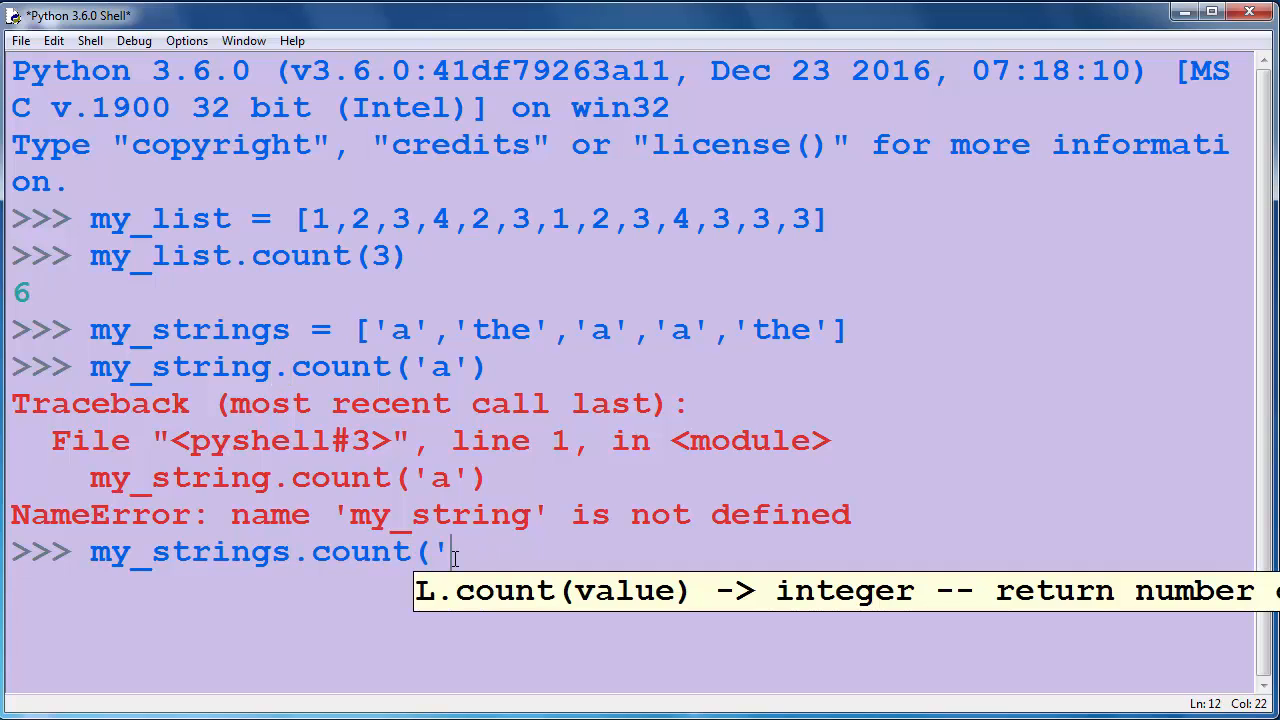
pyautogui.write("a')")
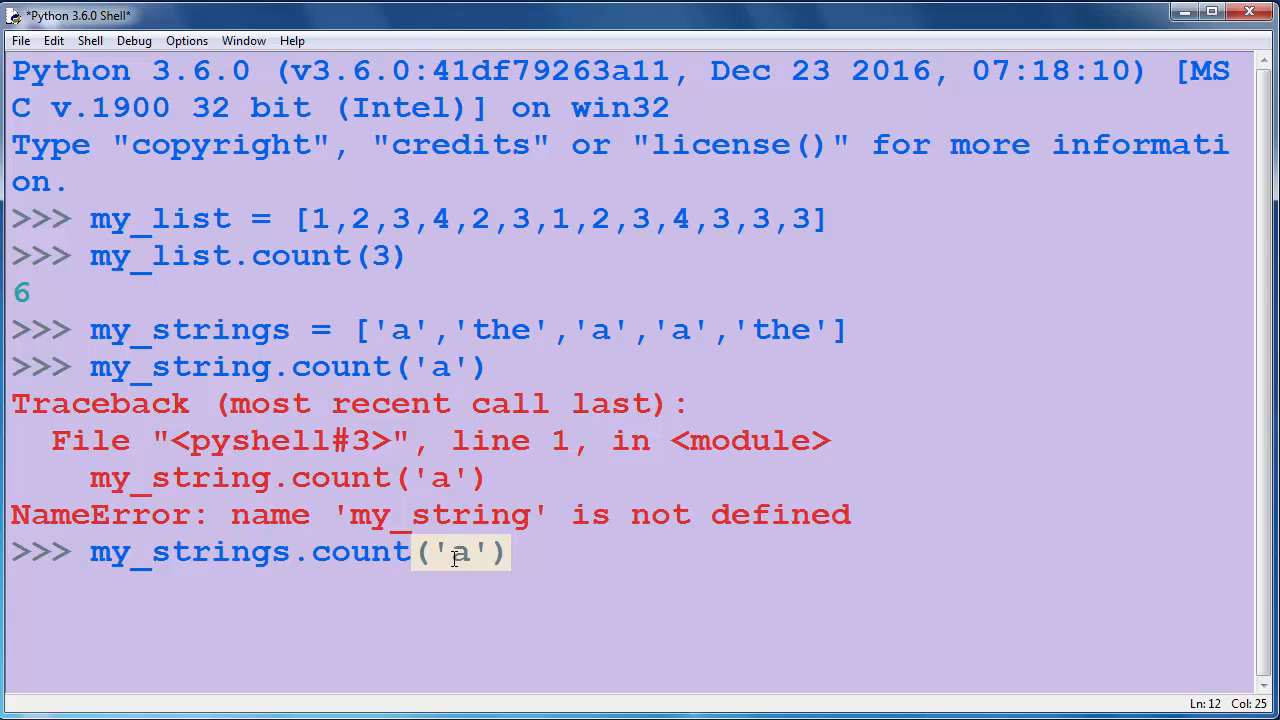
pyautogui.press('Return')
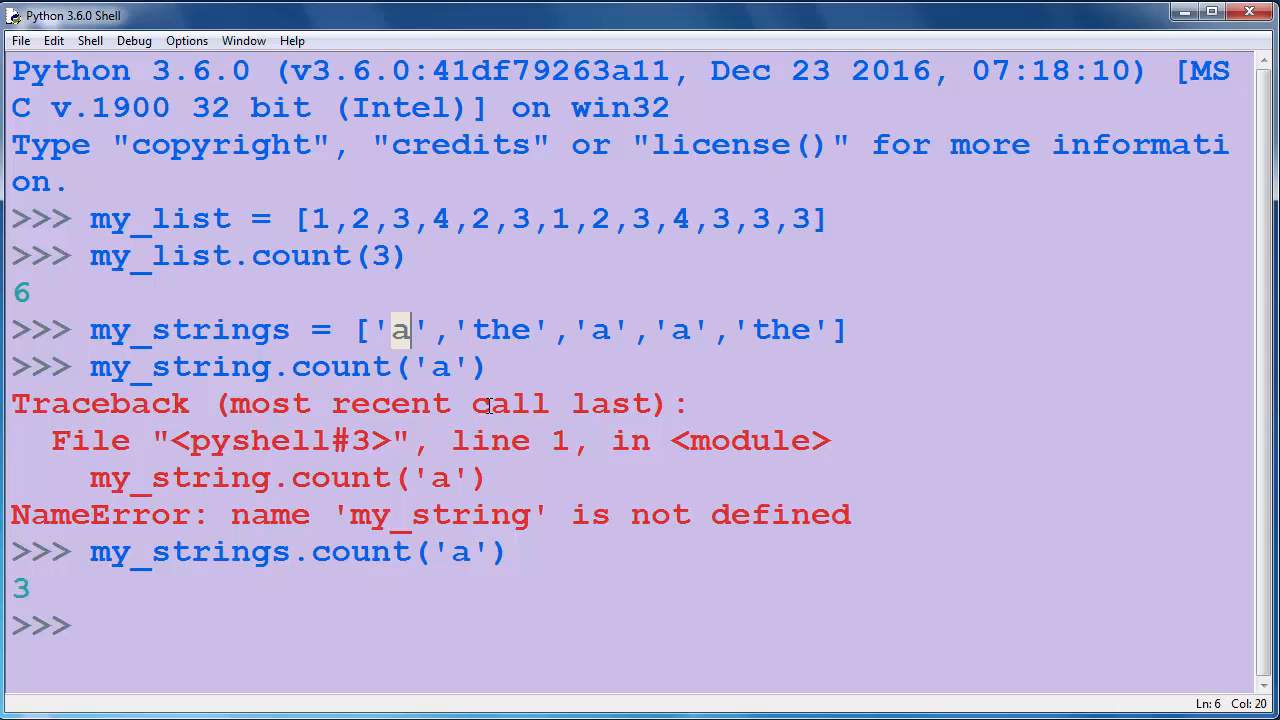
pyautogui.moveTo(344, 425)
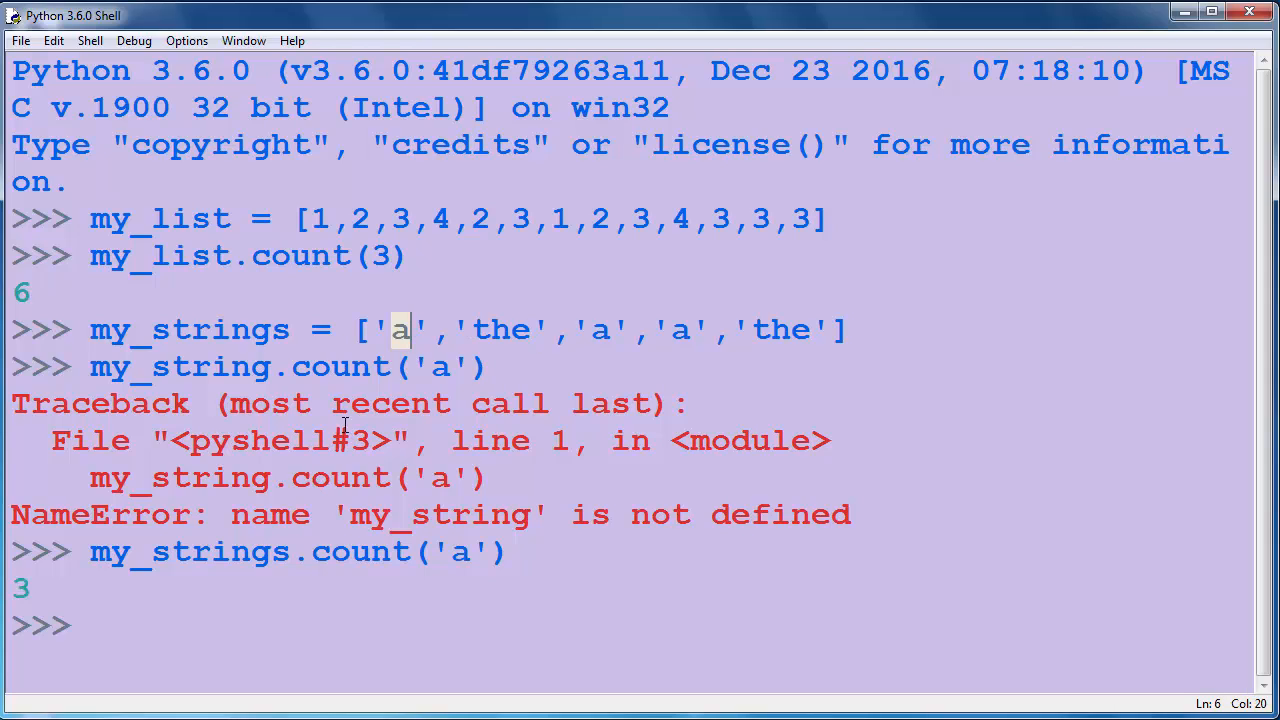